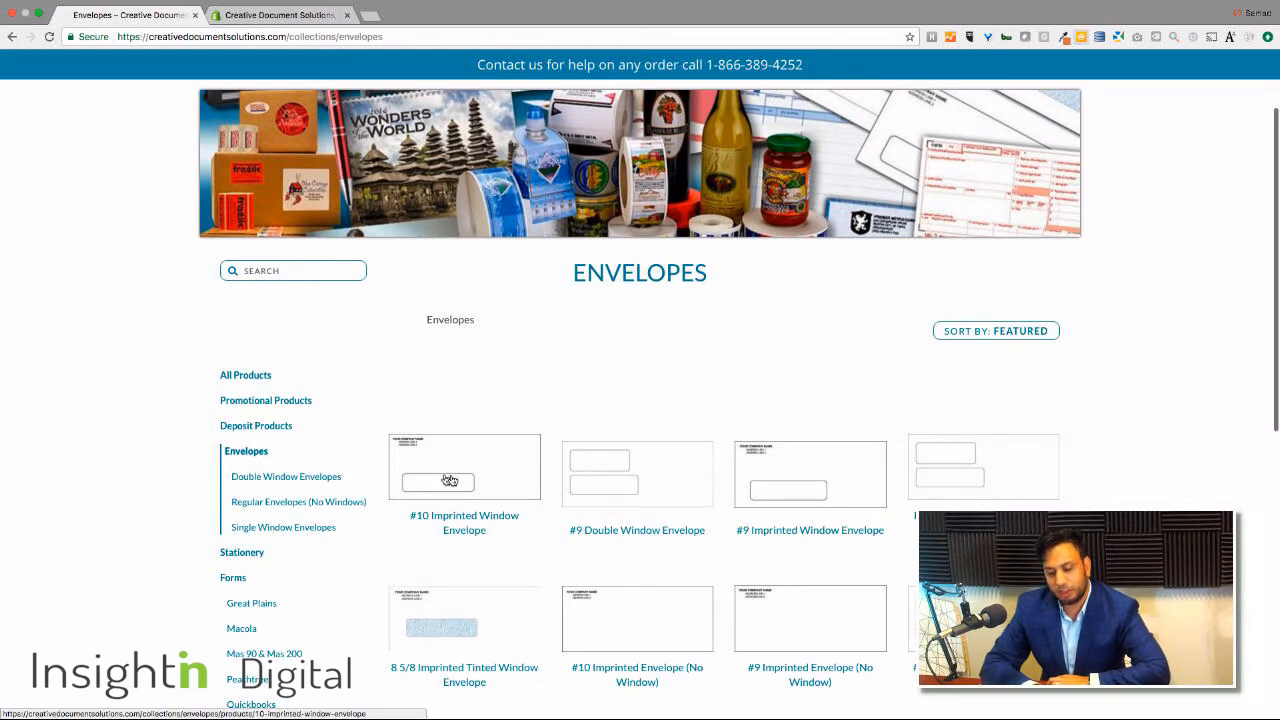
Open the #10 Imprinted Window Envelope product page from the Envelopes collection
click(464, 467)
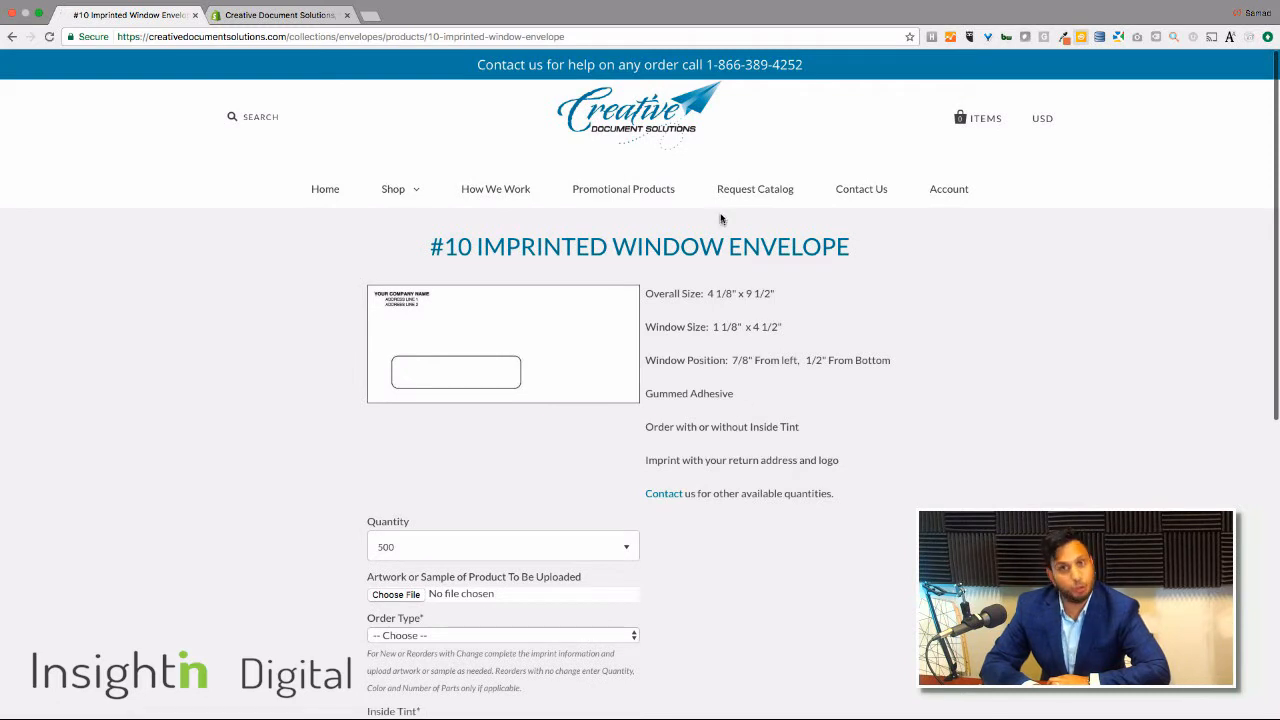
mouse_move(555, 290)
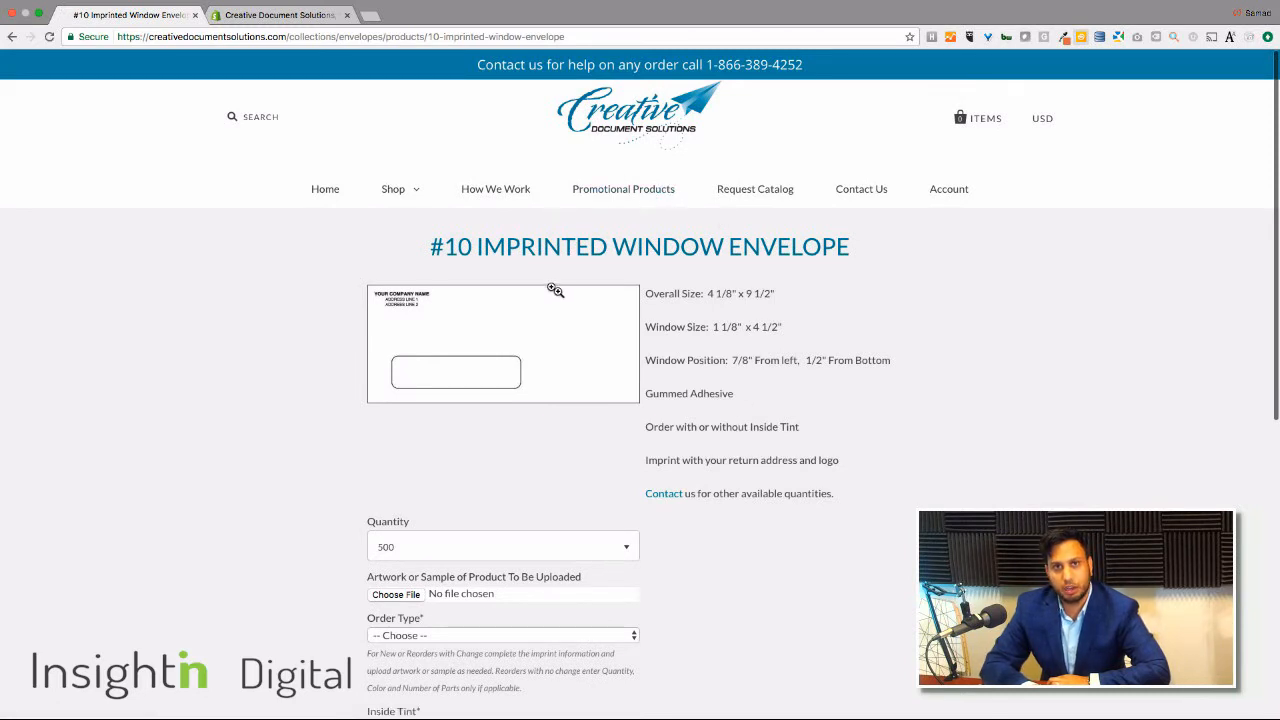
mouse_move(755, 407)
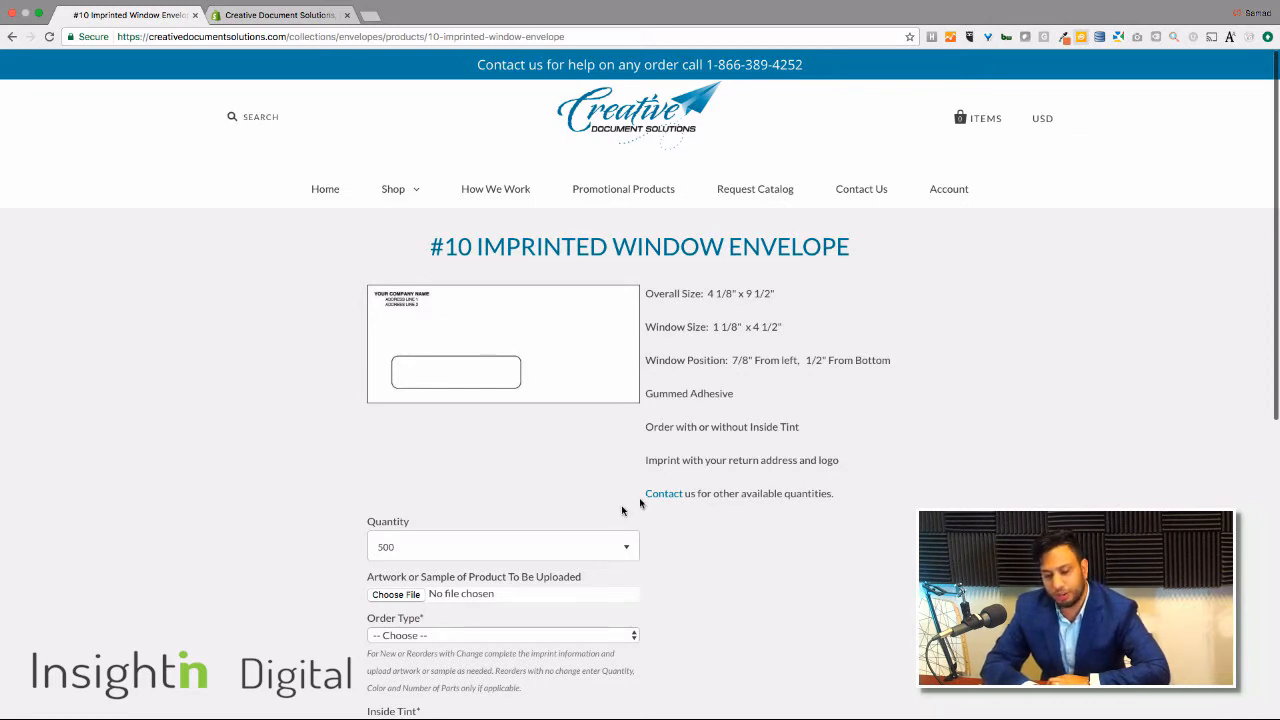
mouse_move(657, 447)
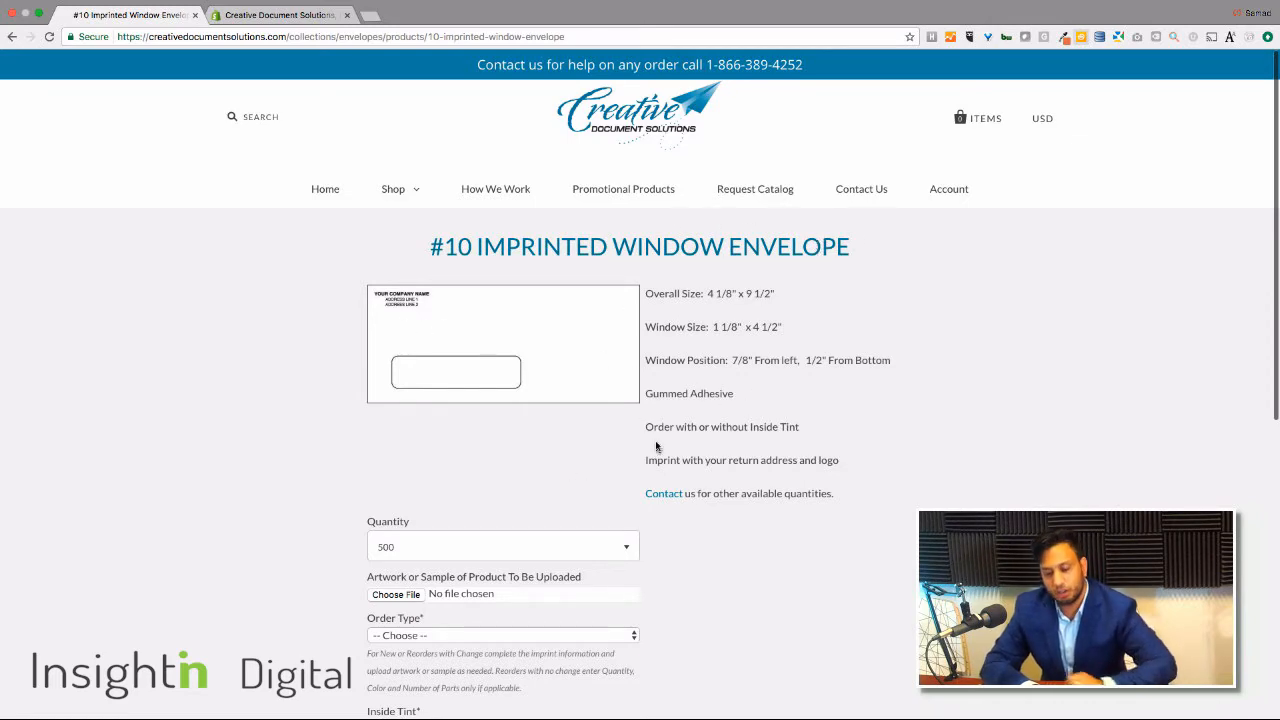
scroll(down, 3)
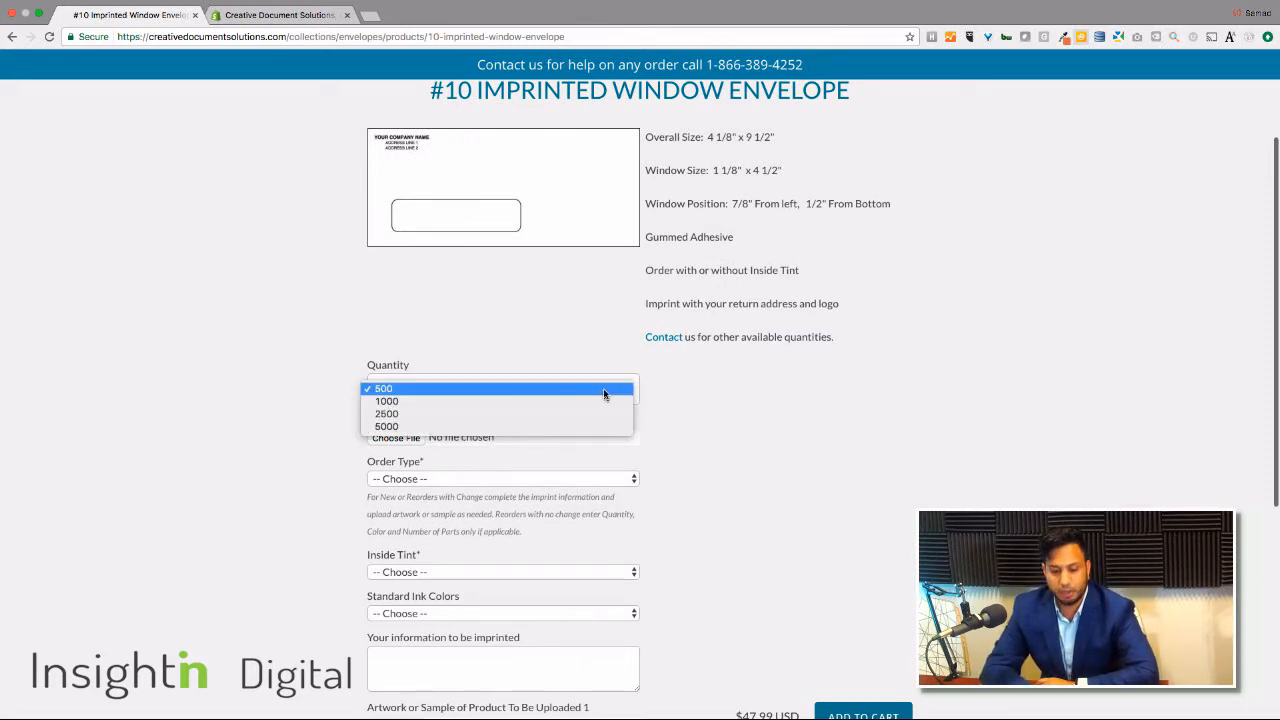
mouse_move(798, 458)
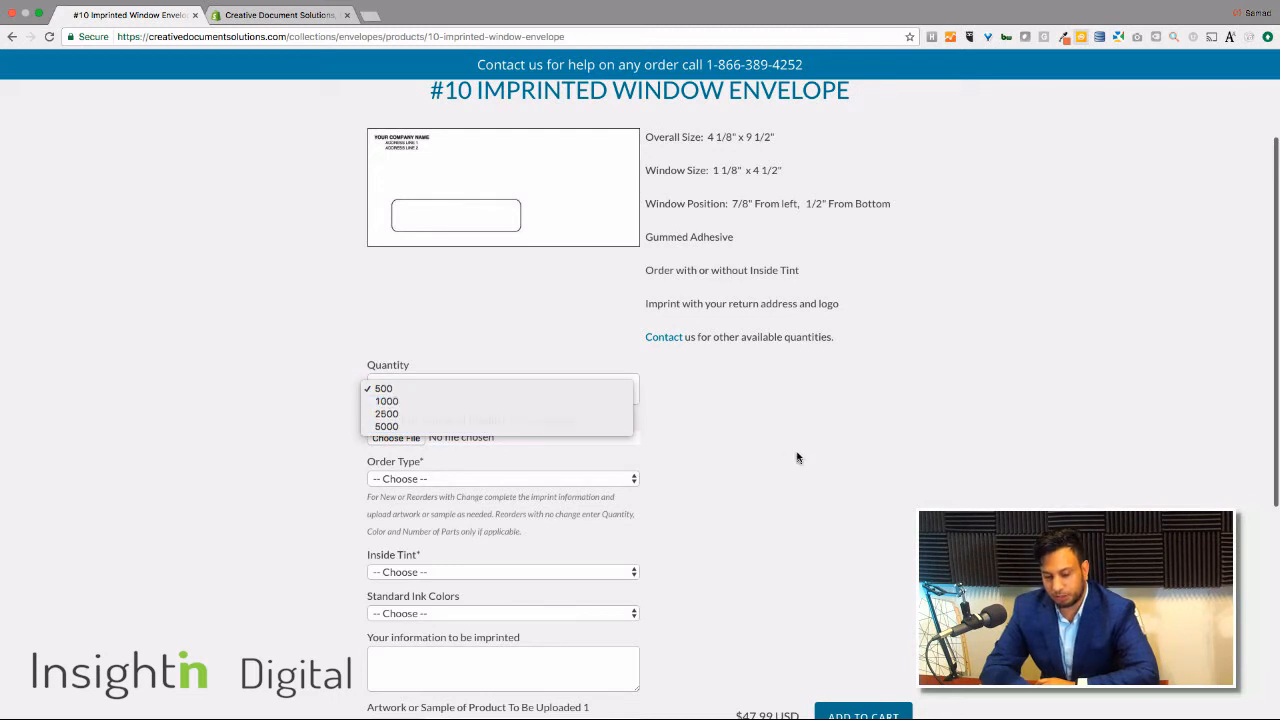
click(383, 388)
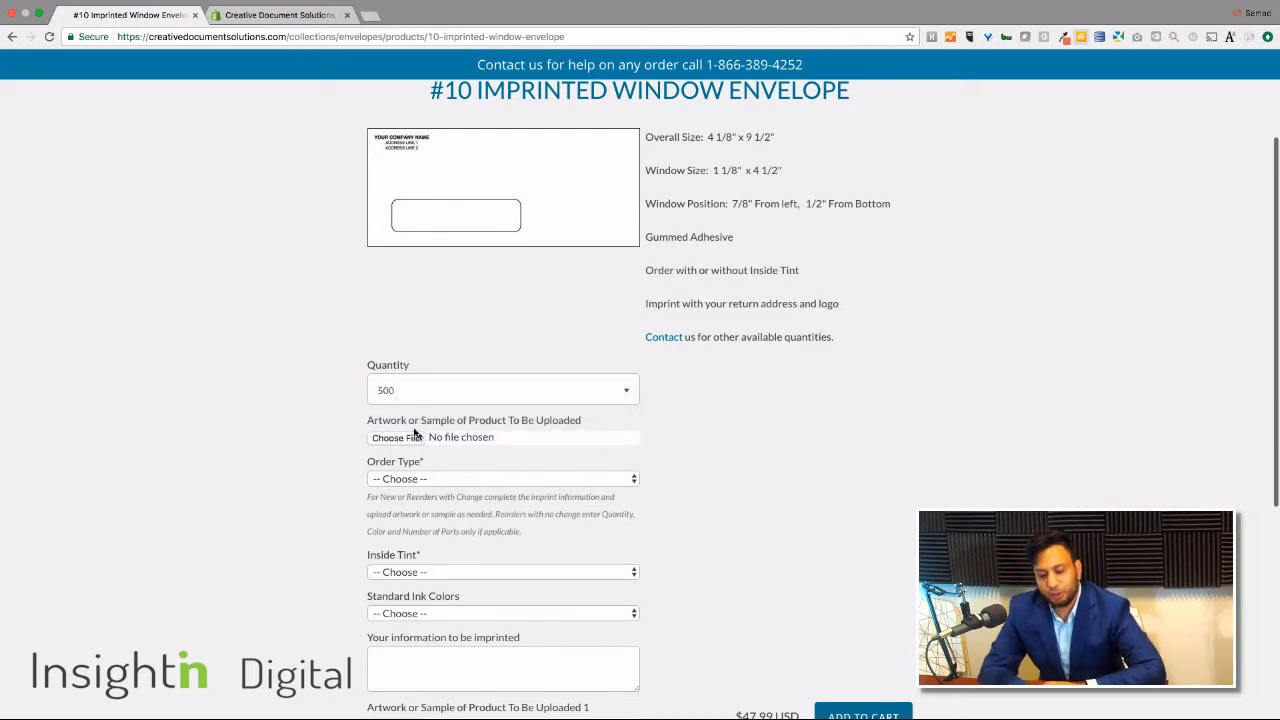
mouse_move(679, 451)
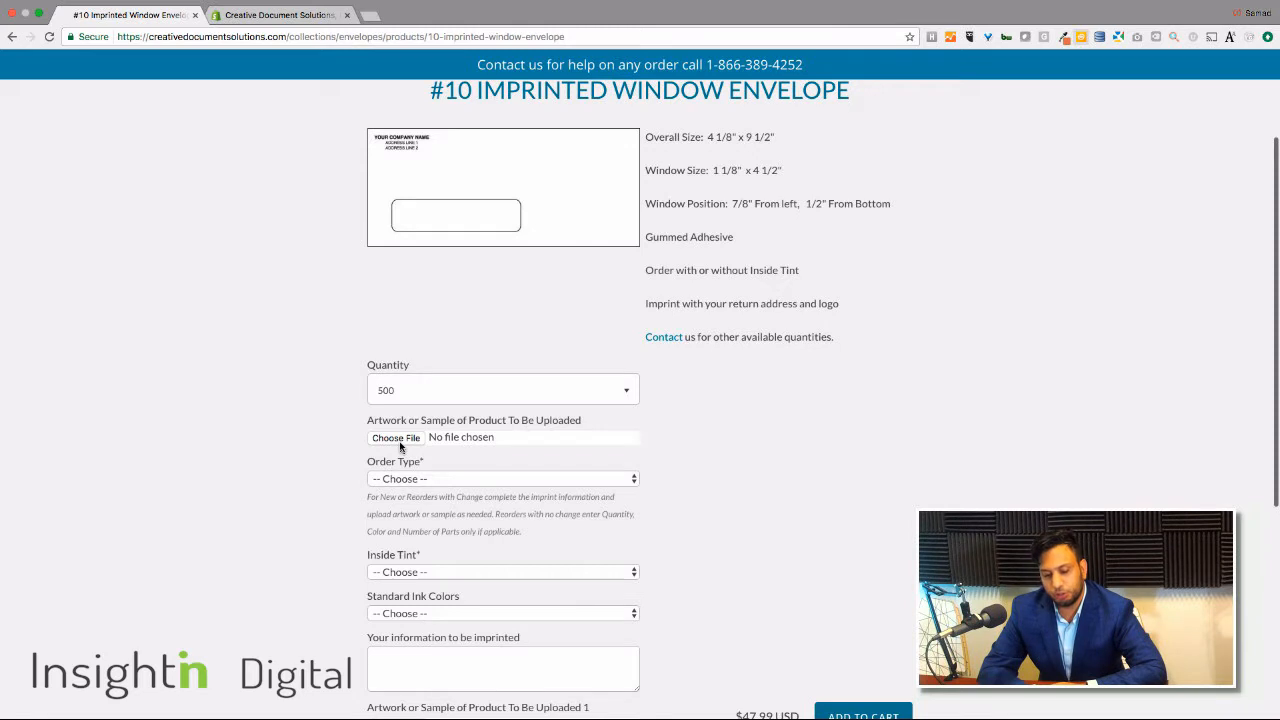
click(395, 437)
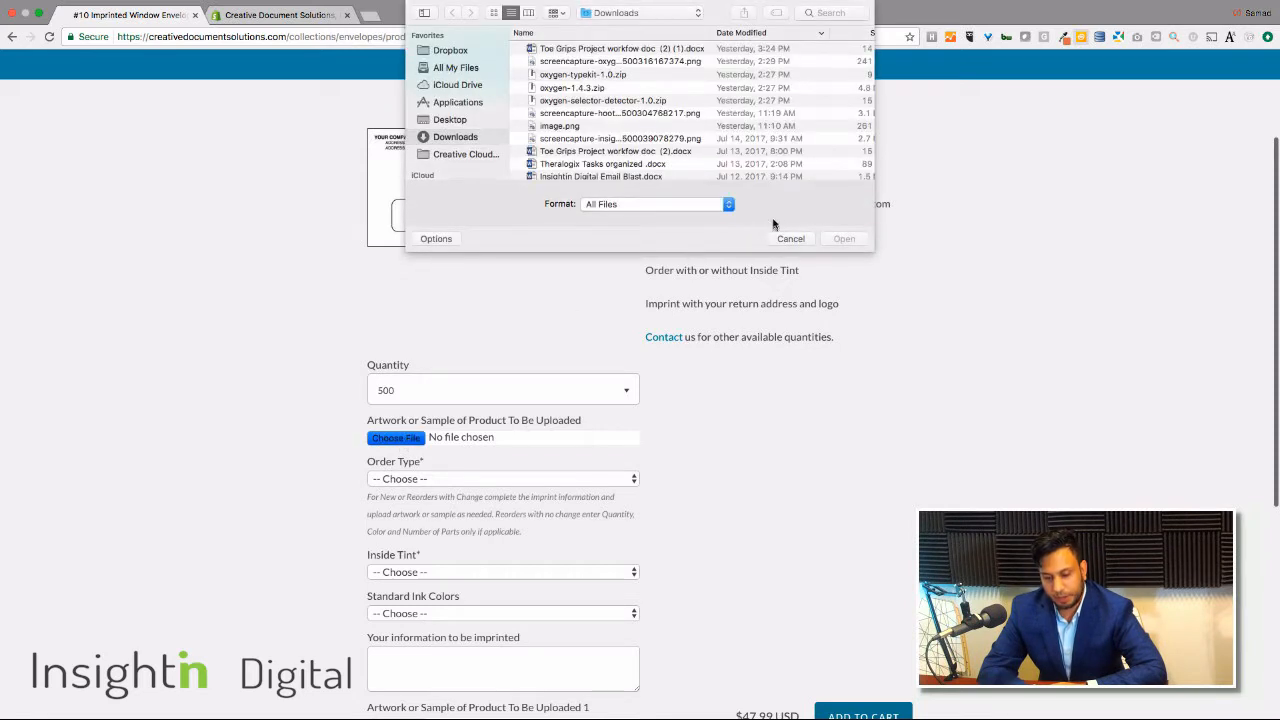
click(791, 238)
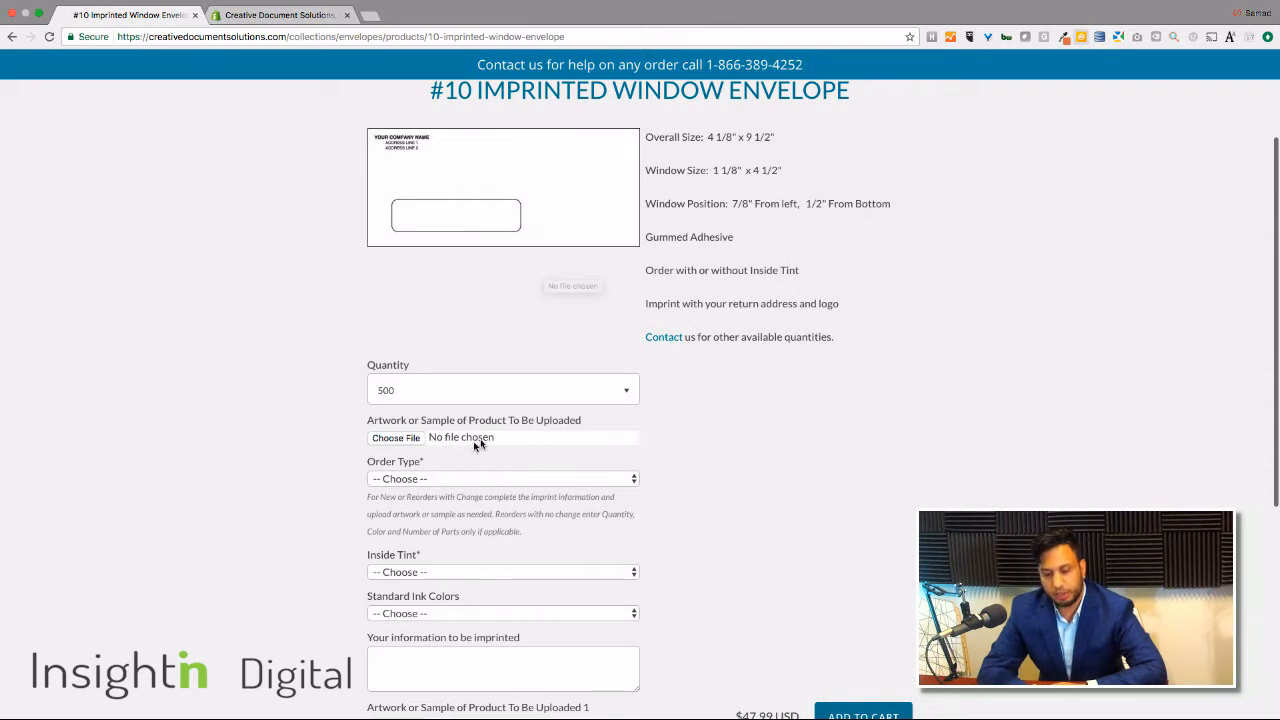
mouse_move(747, 493)
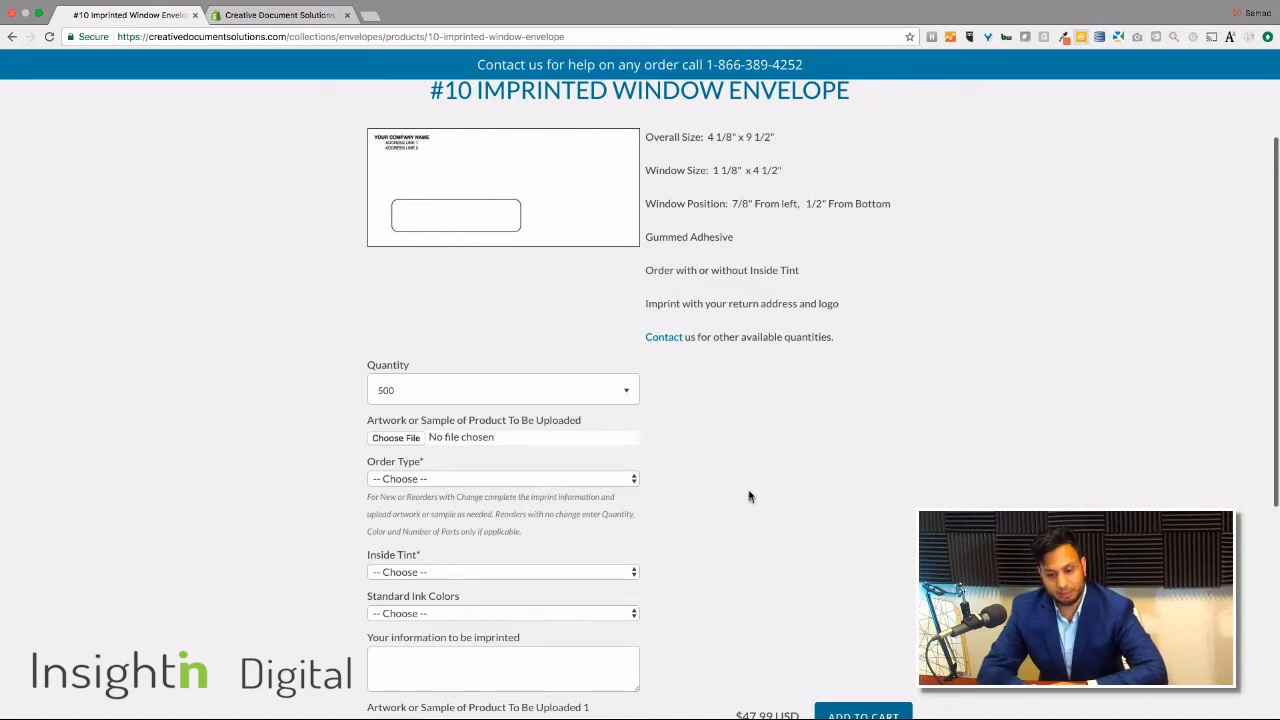
mouse_move(679, 484)
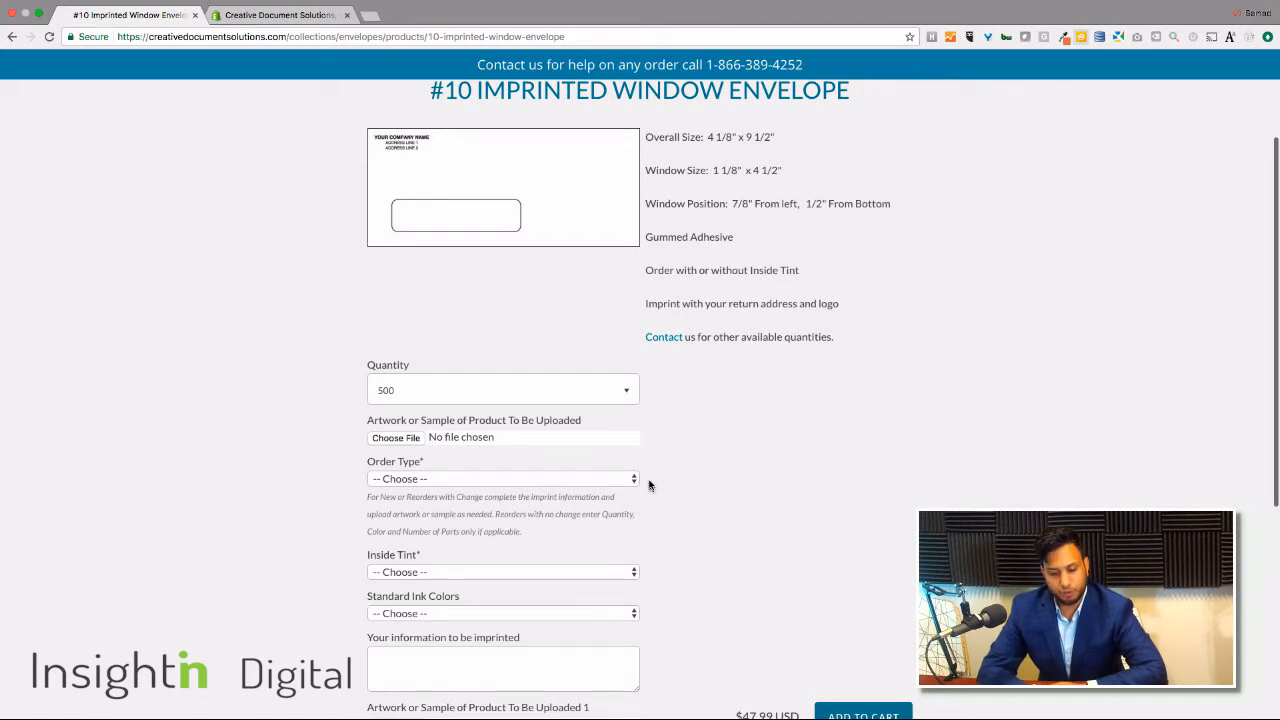
click(502, 478)
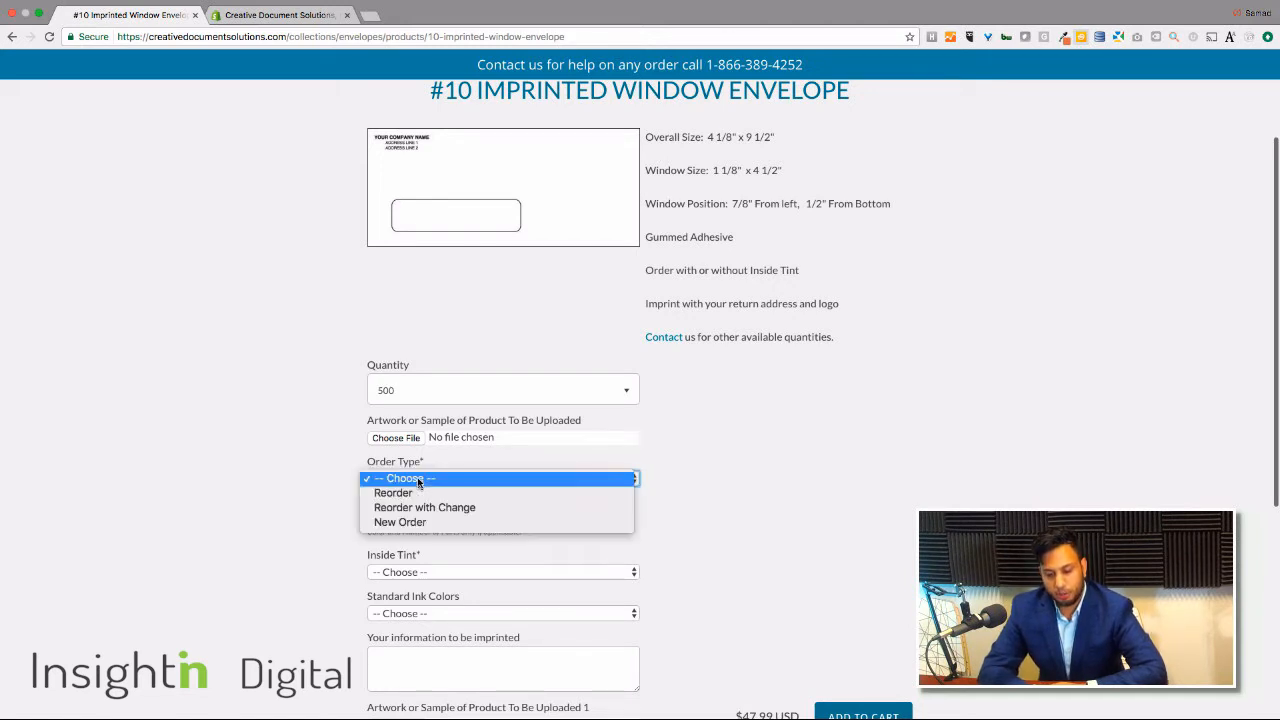
mouse_move(393, 492)
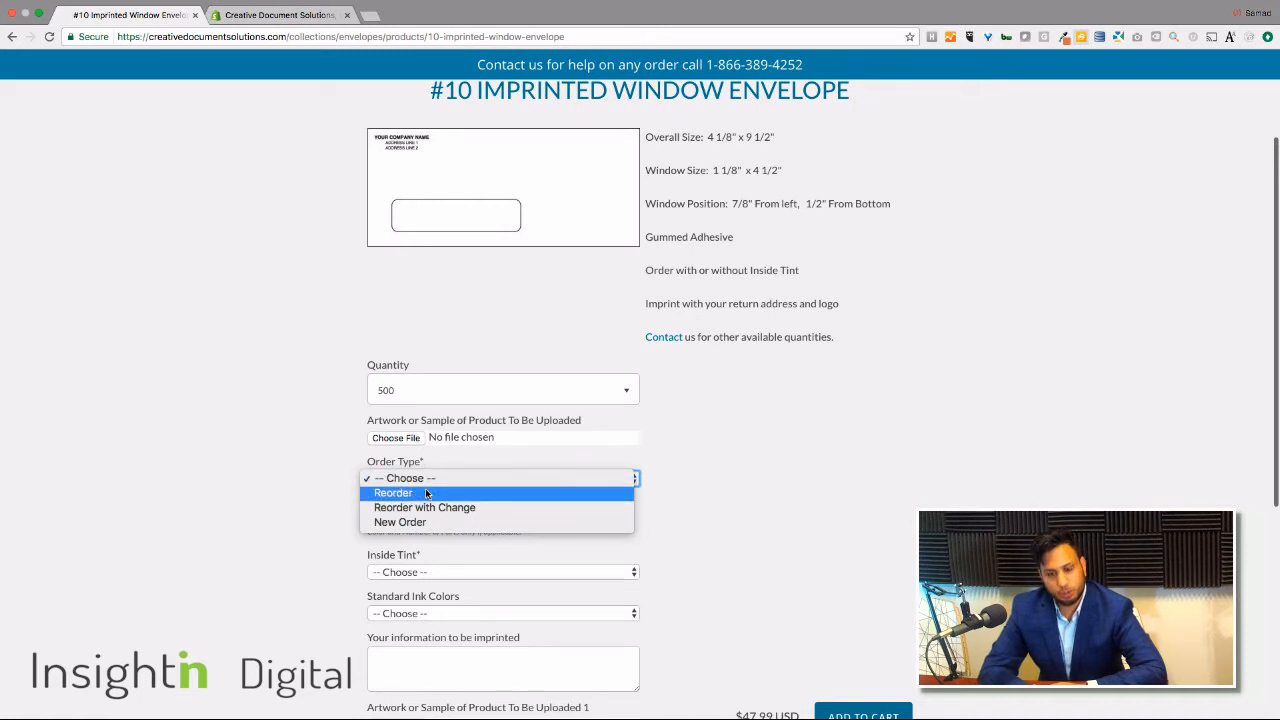
mouse_move(425, 507)
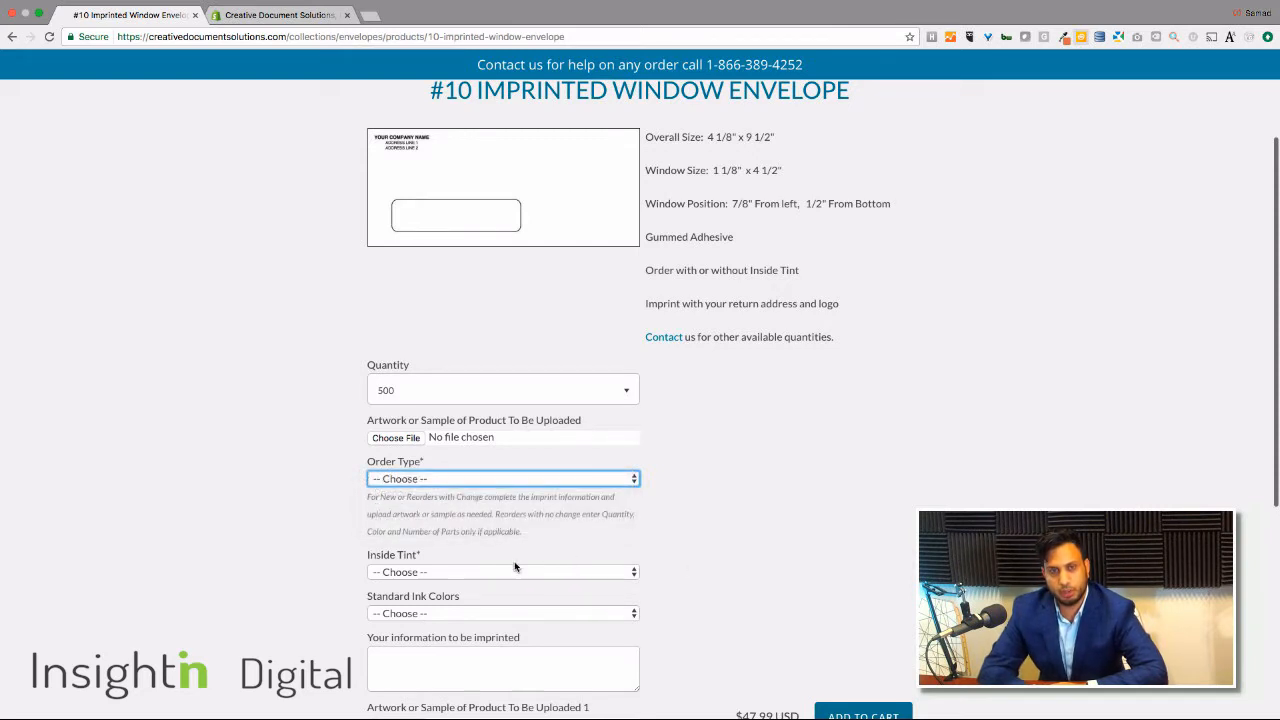
click(500, 571)
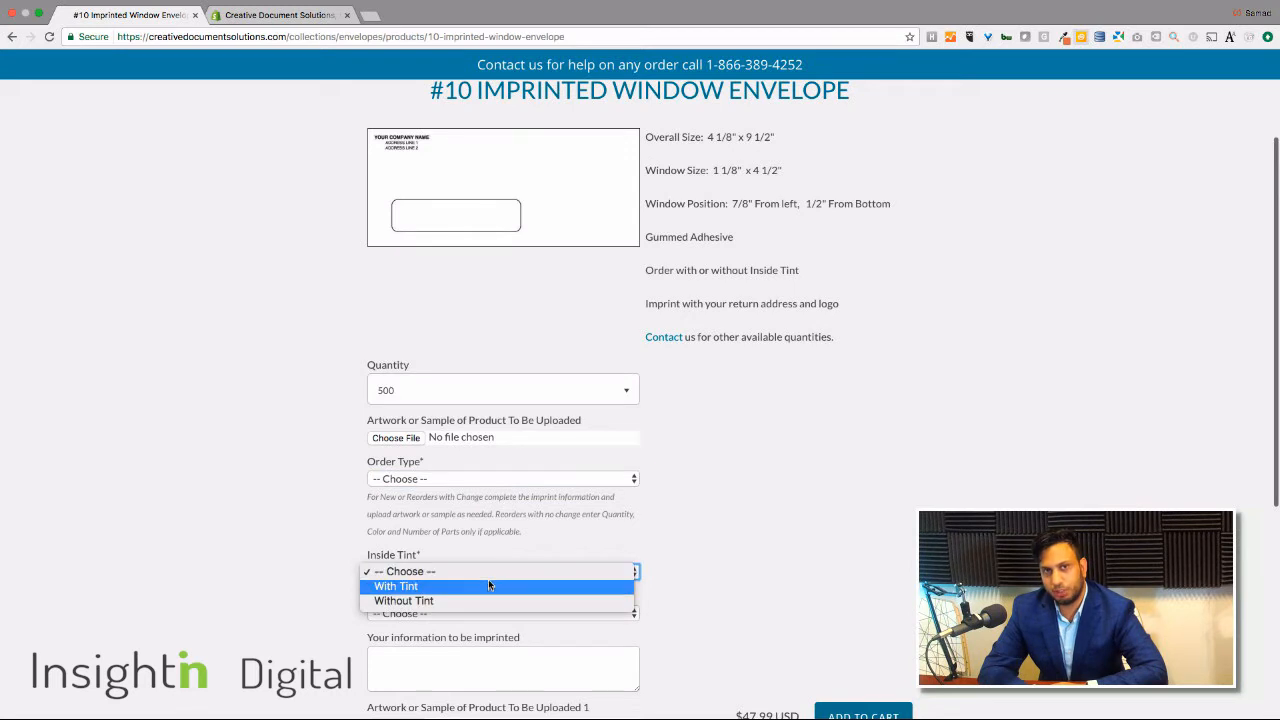
click(503, 571)
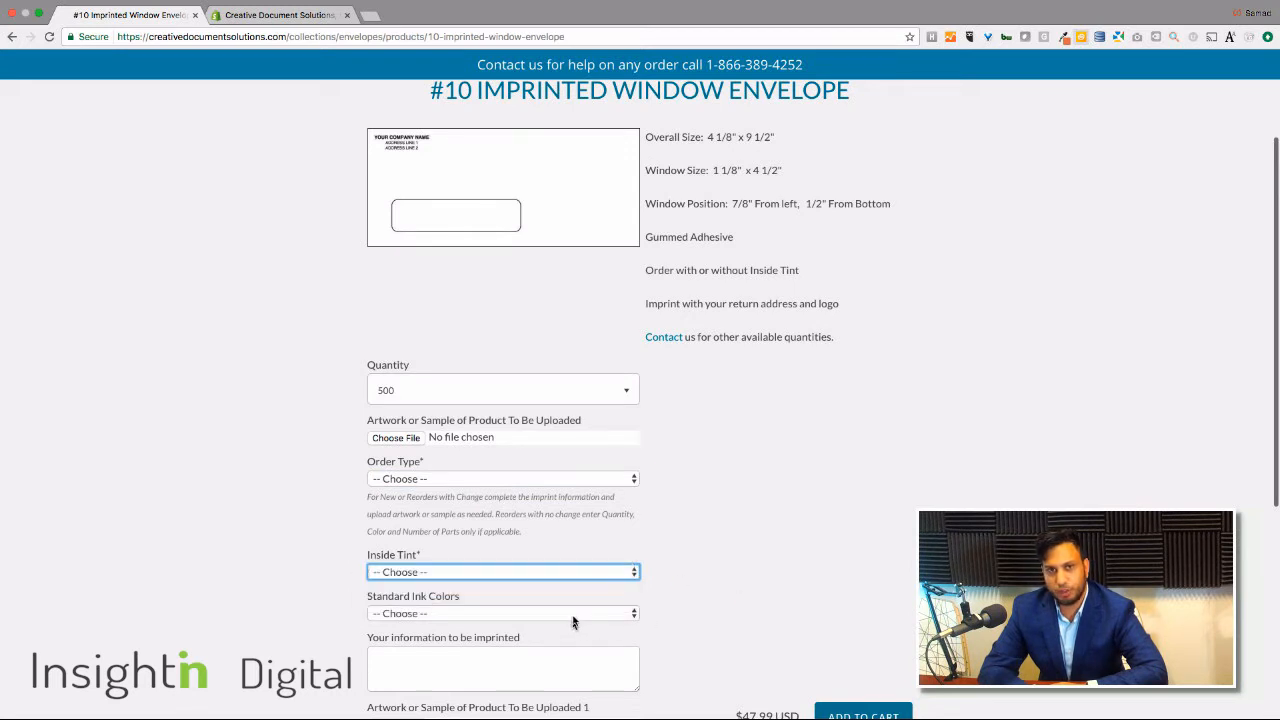
click(503, 613)
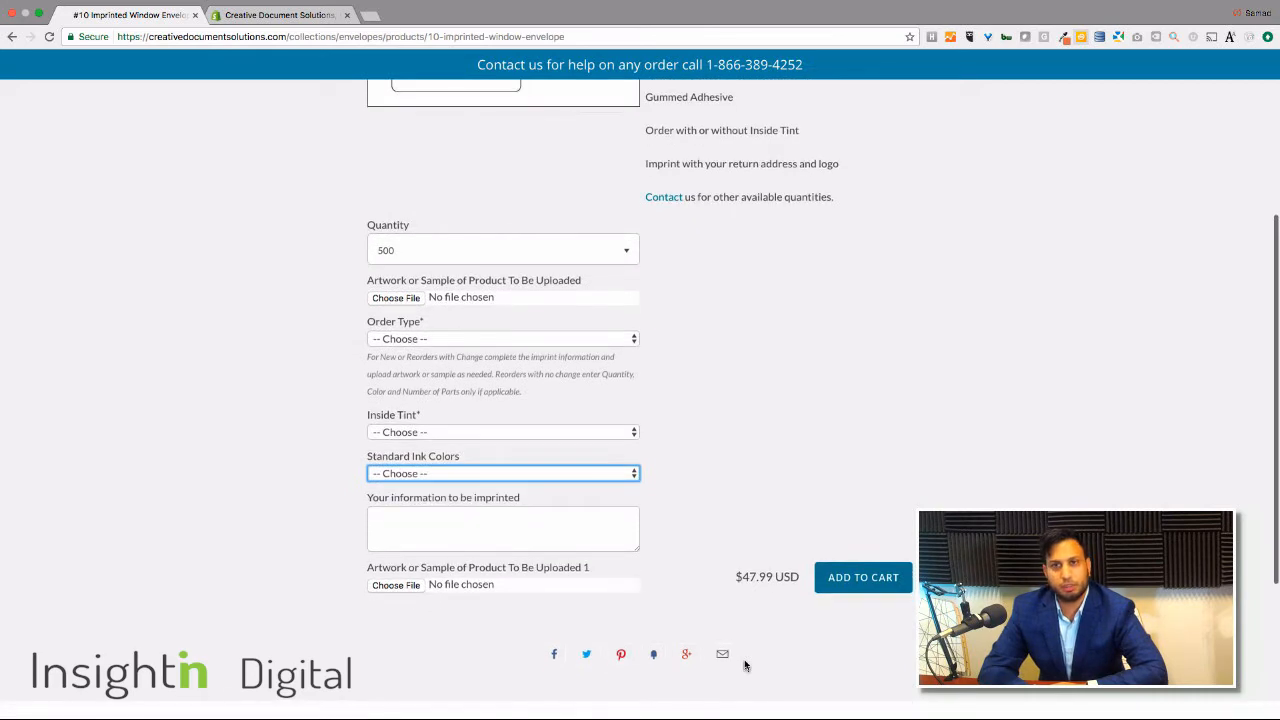
mouse_move(696, 492)
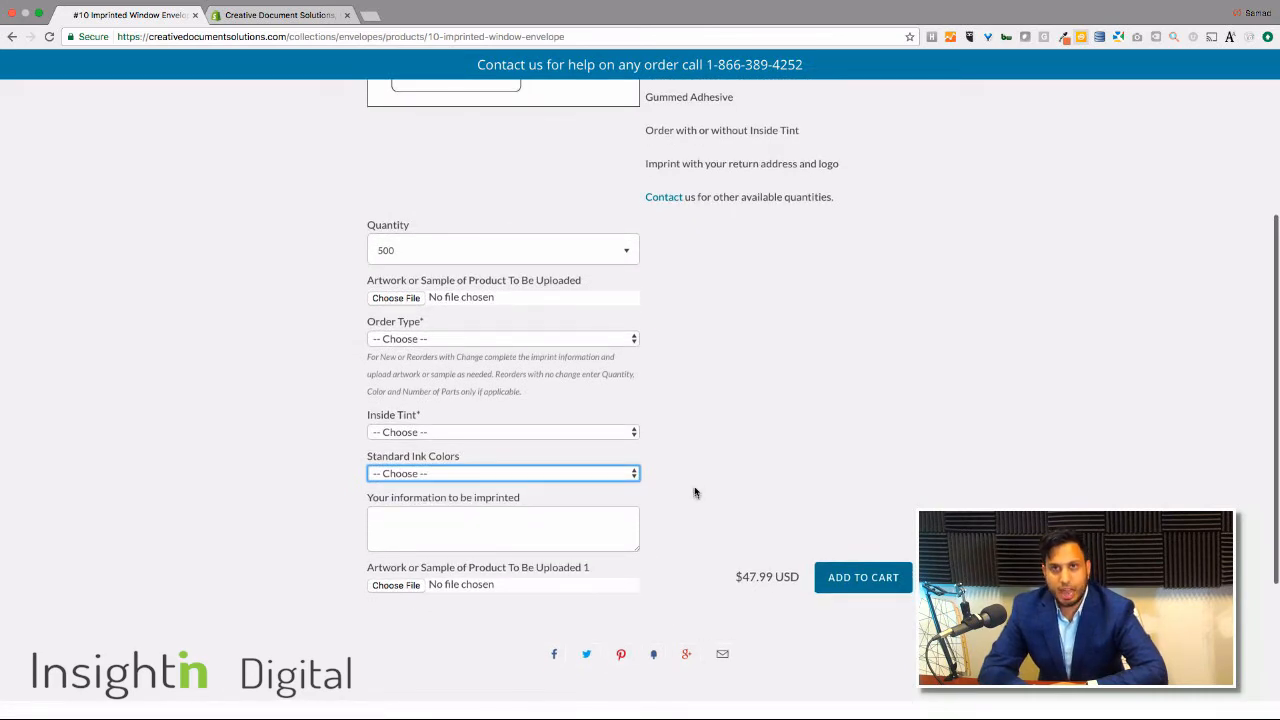
scroll(up, 3)
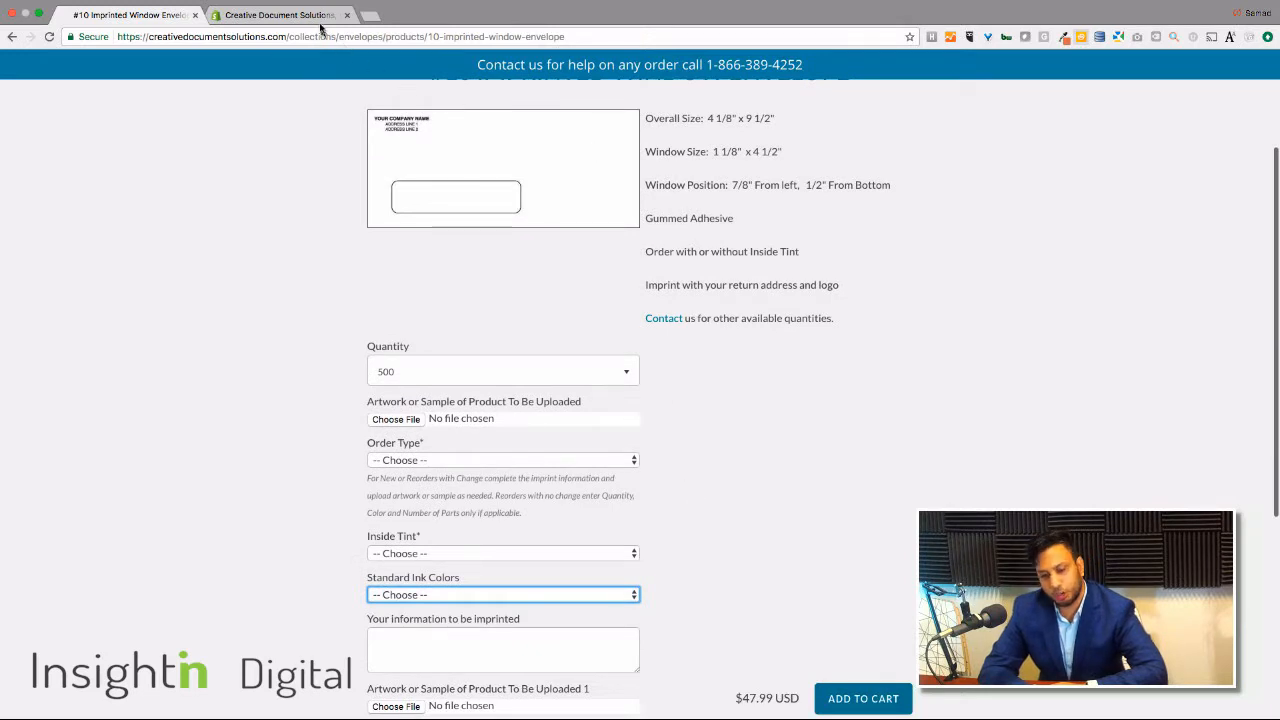
Switch to the Product Options by Bold app and show its option sets list
click(280, 14)
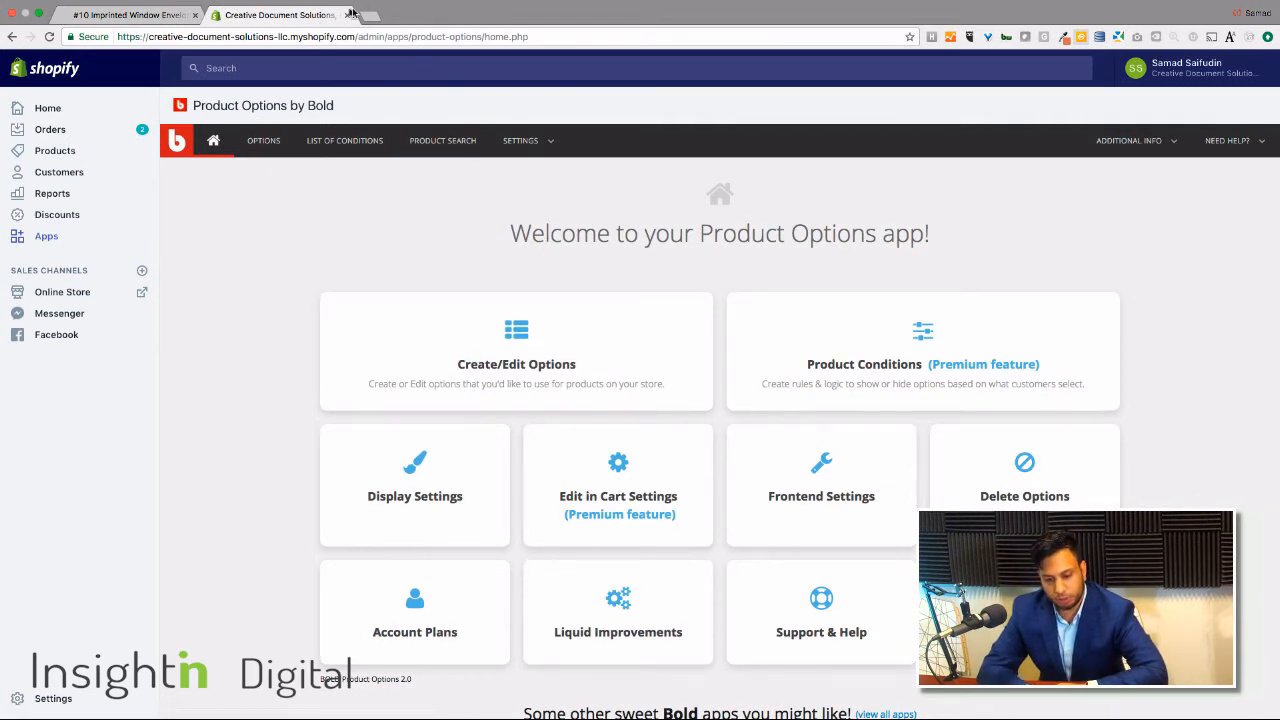
mouse_move(370, 18)
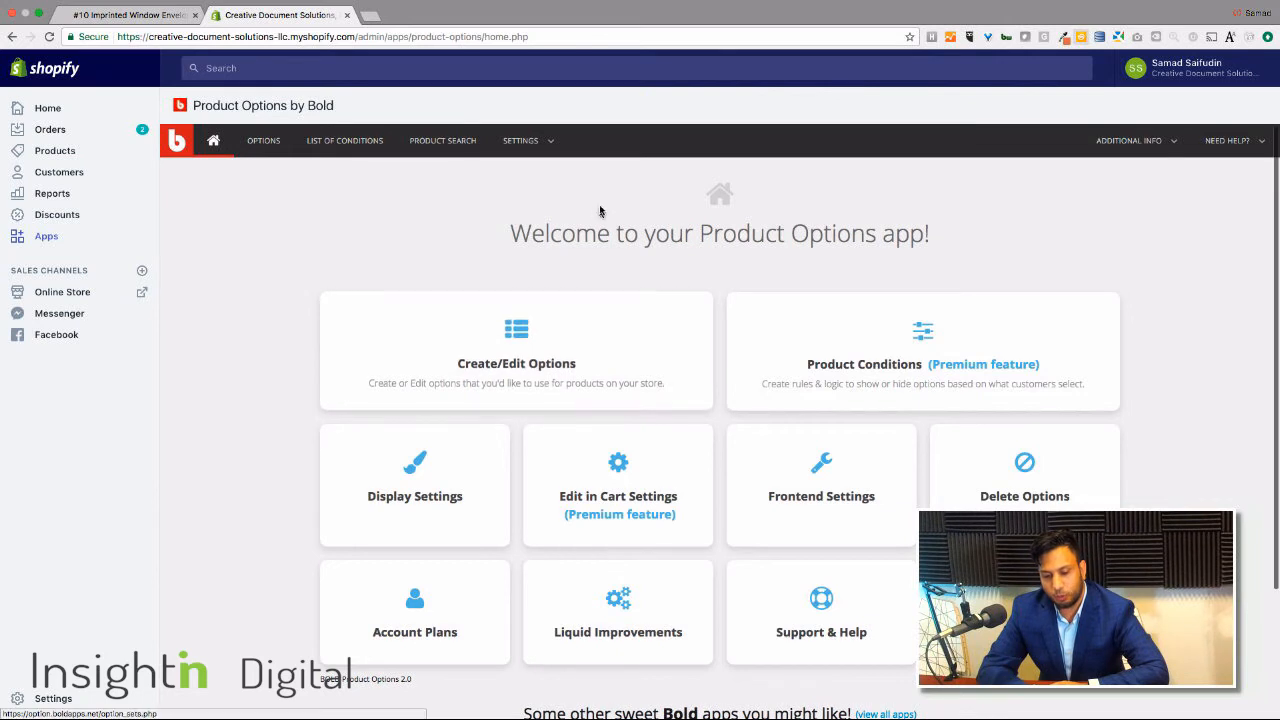
mouse_move(786, 460)
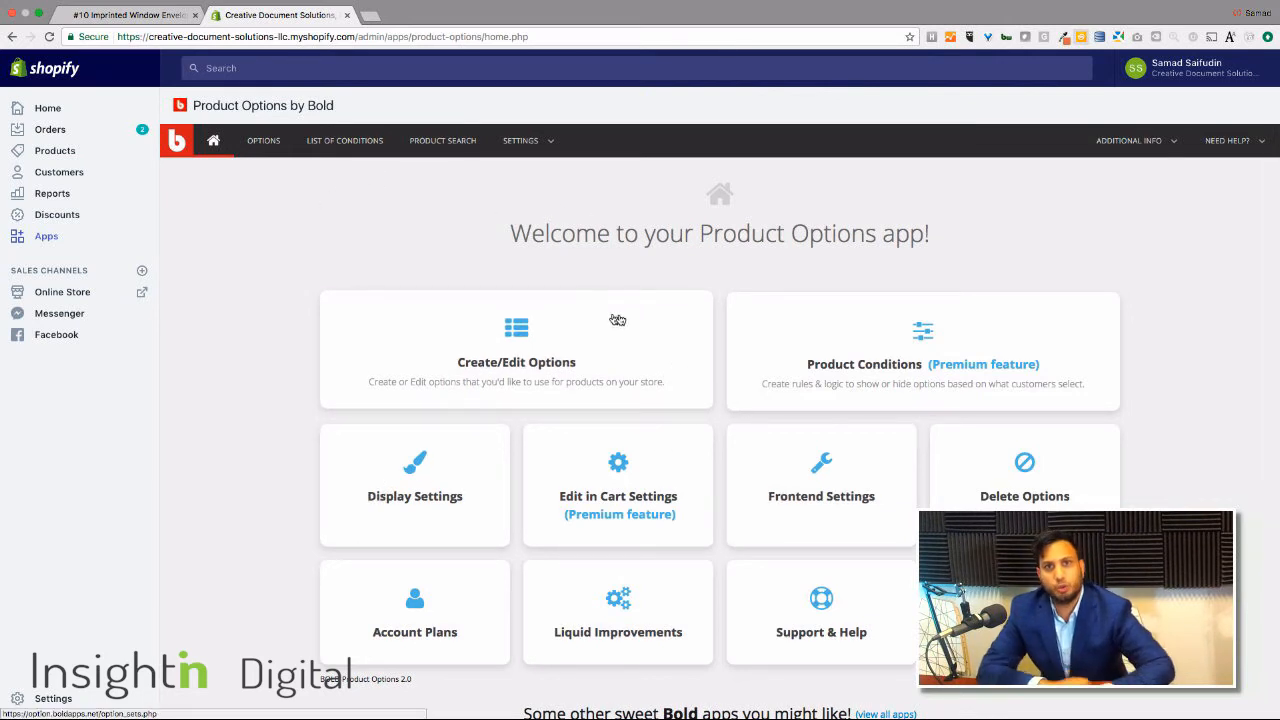
mouse_move(463, 403)
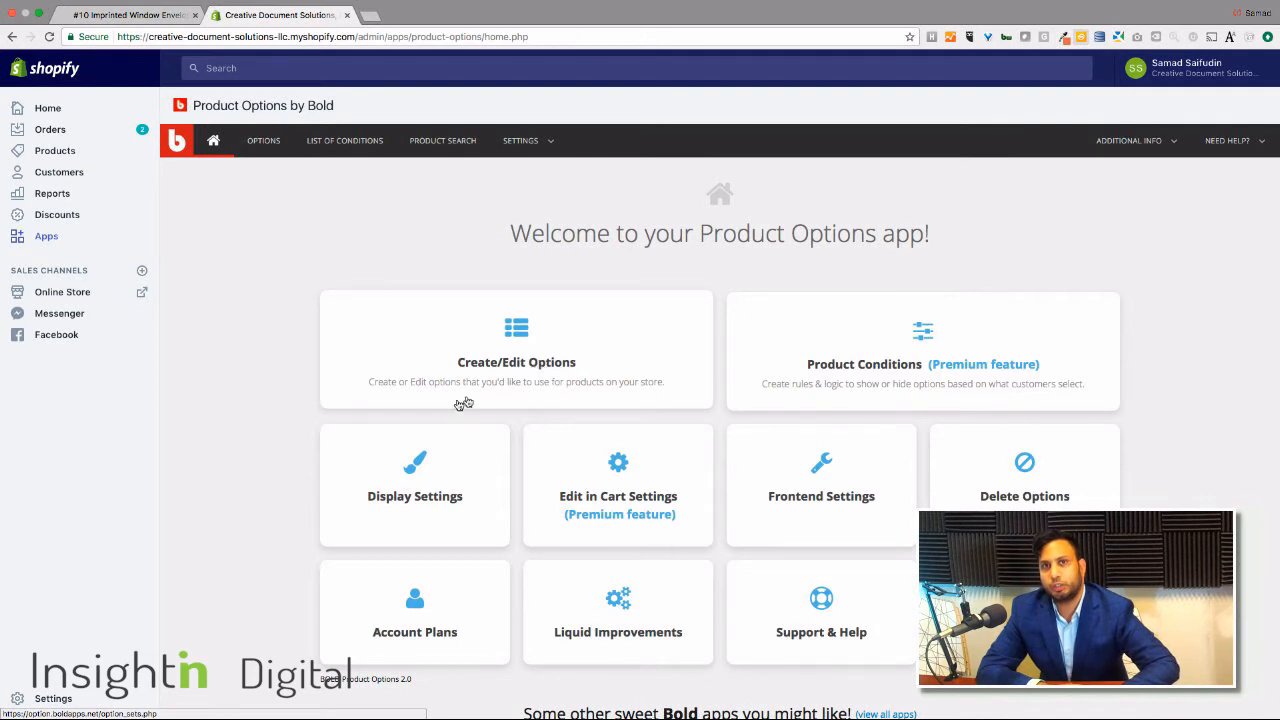
mouse_move(514, 388)
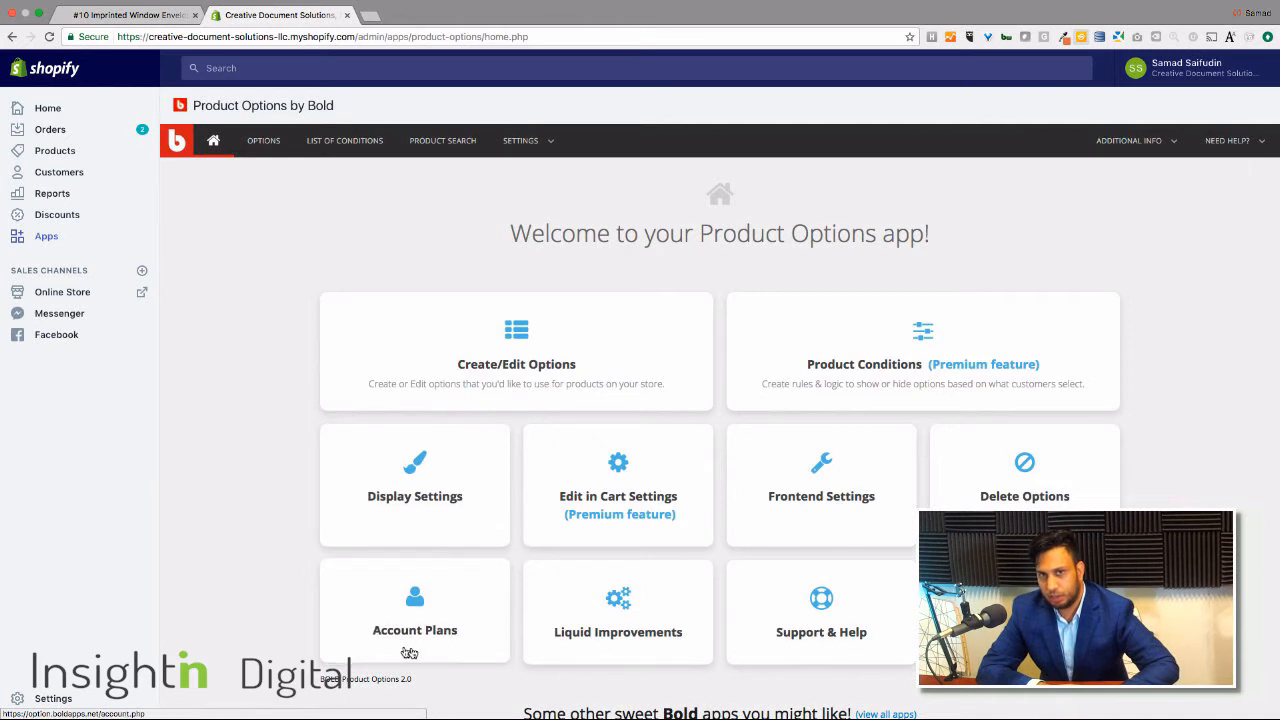
mouse_move(629, 645)
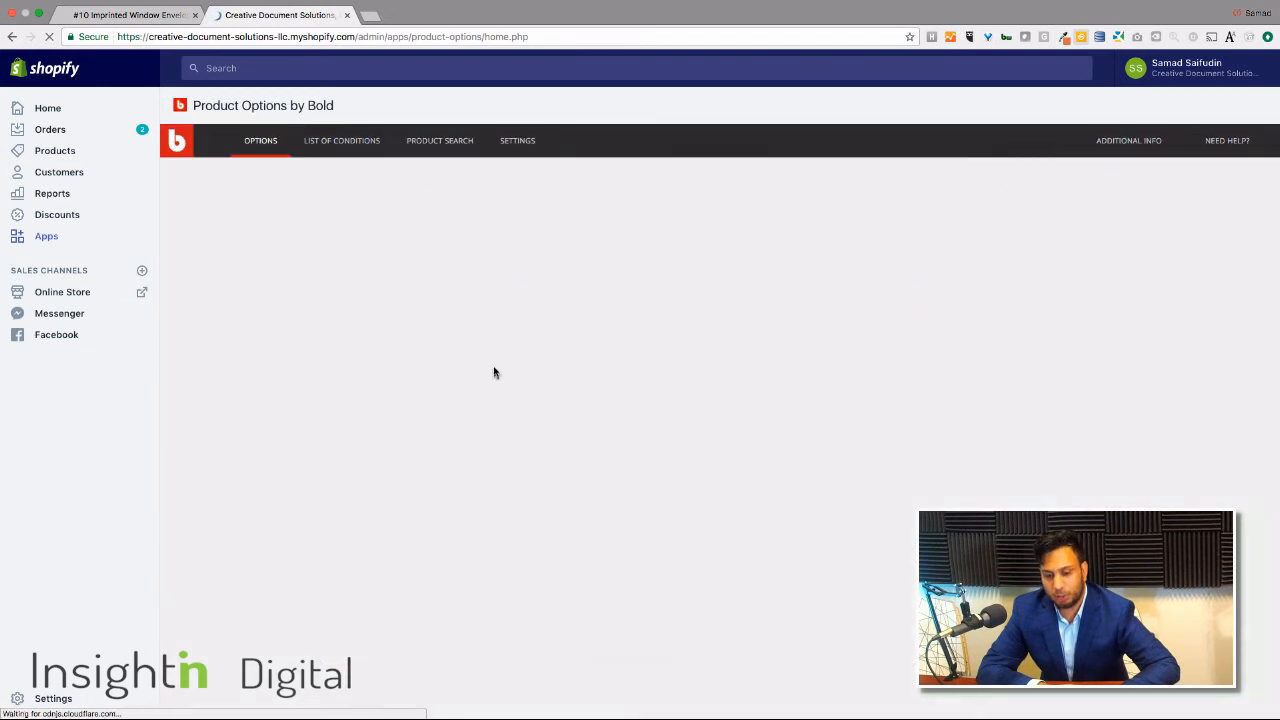
click(260, 140)
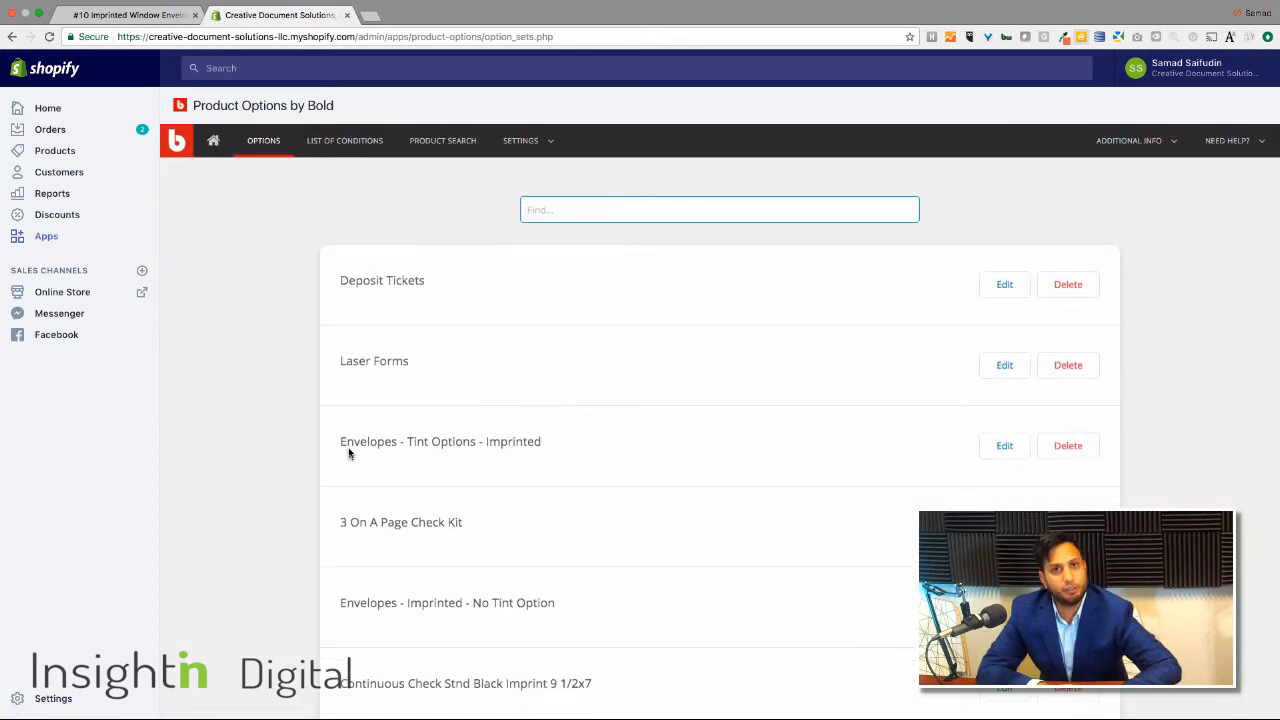
mouse_move(548, 480)
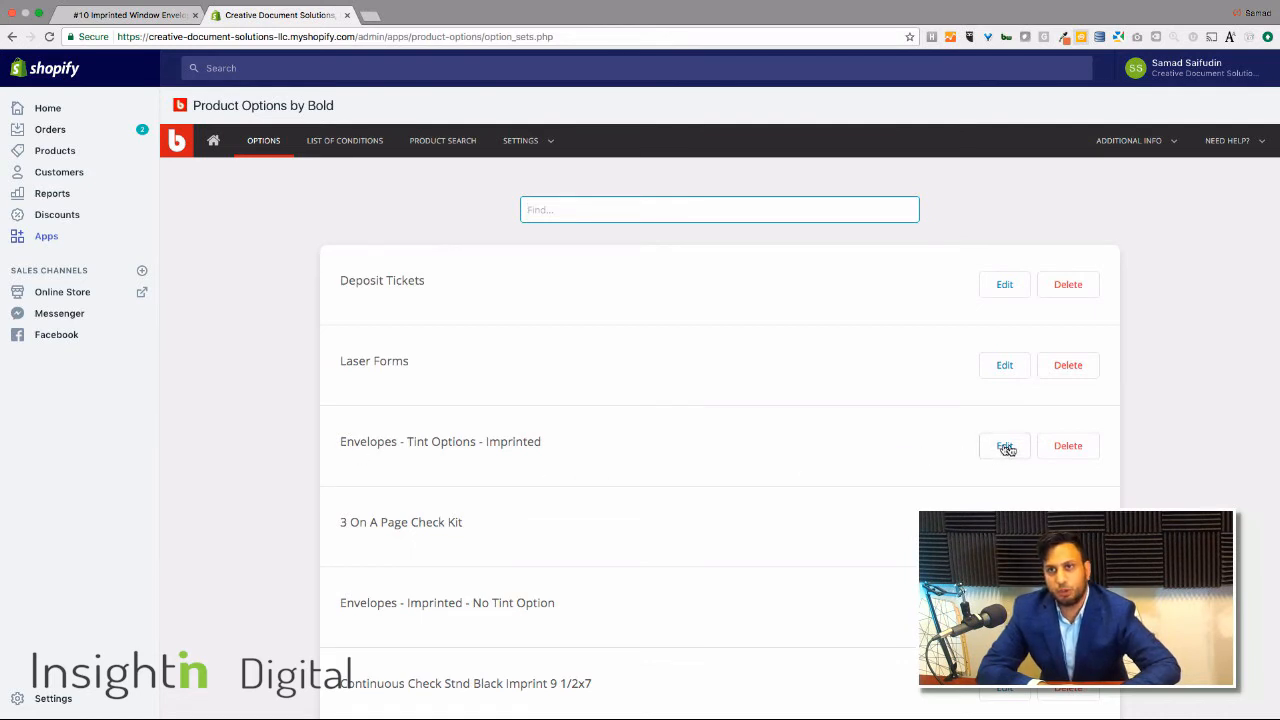
click(1004, 445)
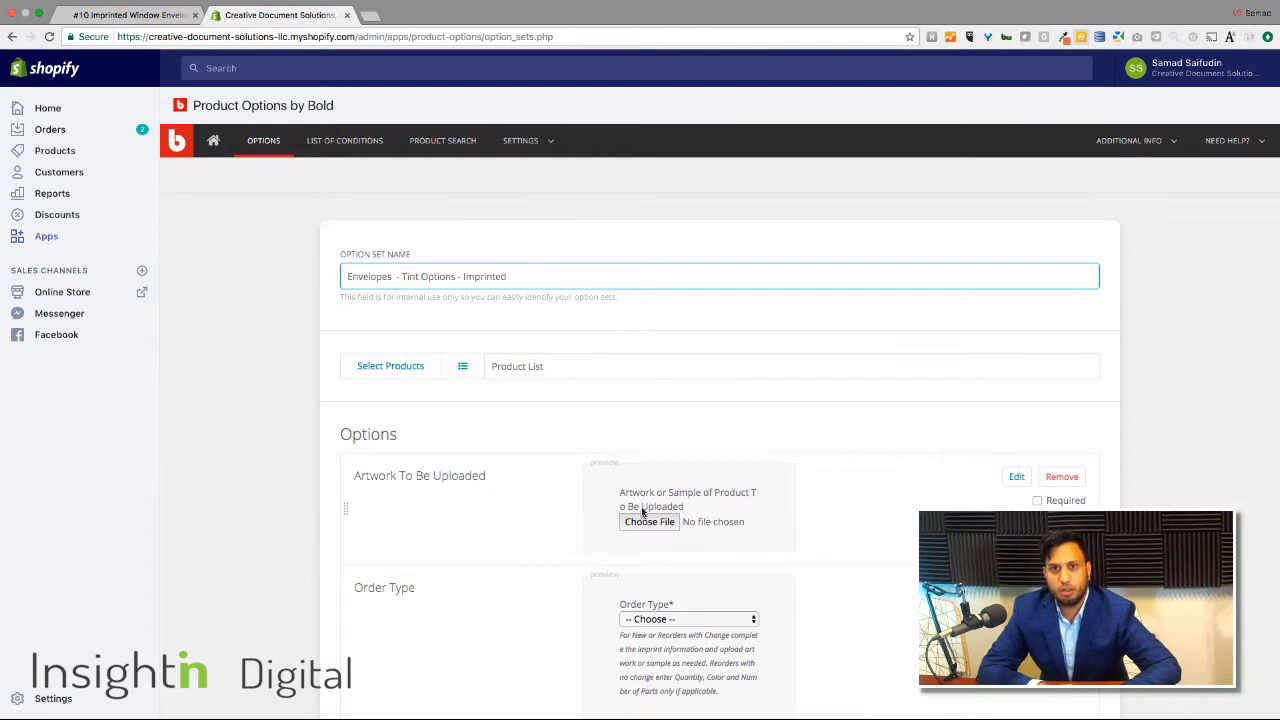
scroll(down, 3)
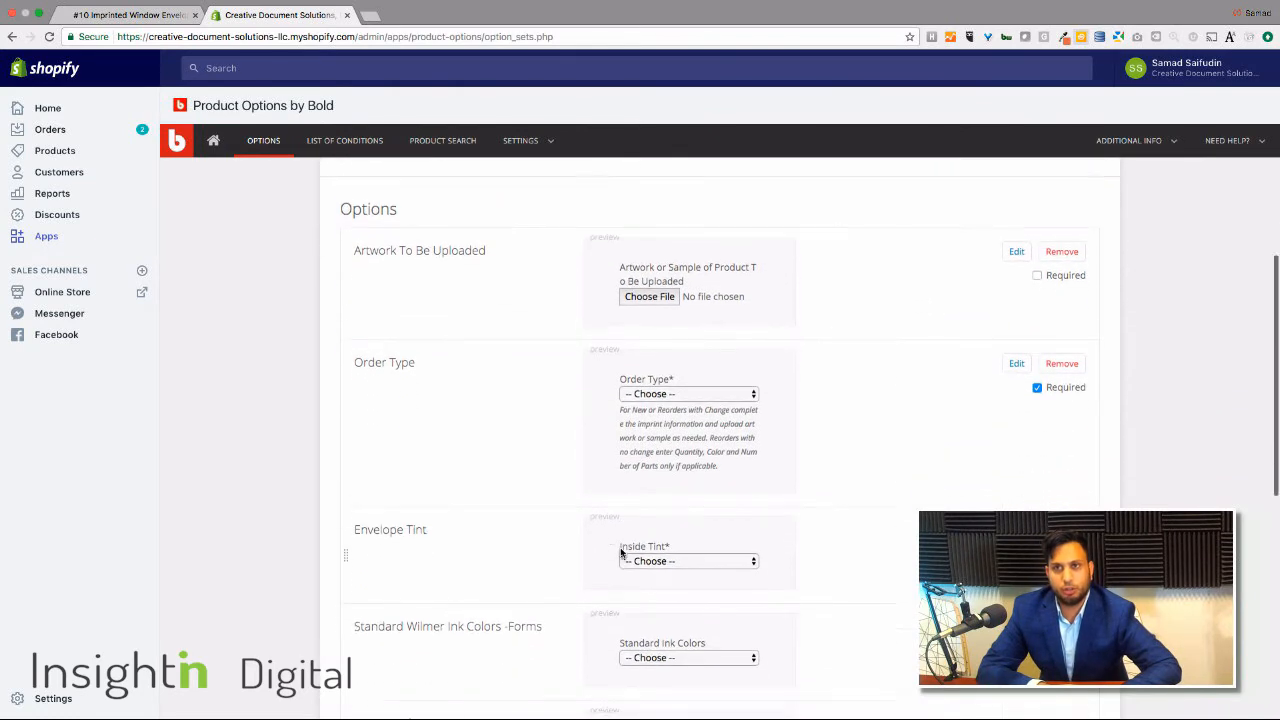
scroll(up, 3)
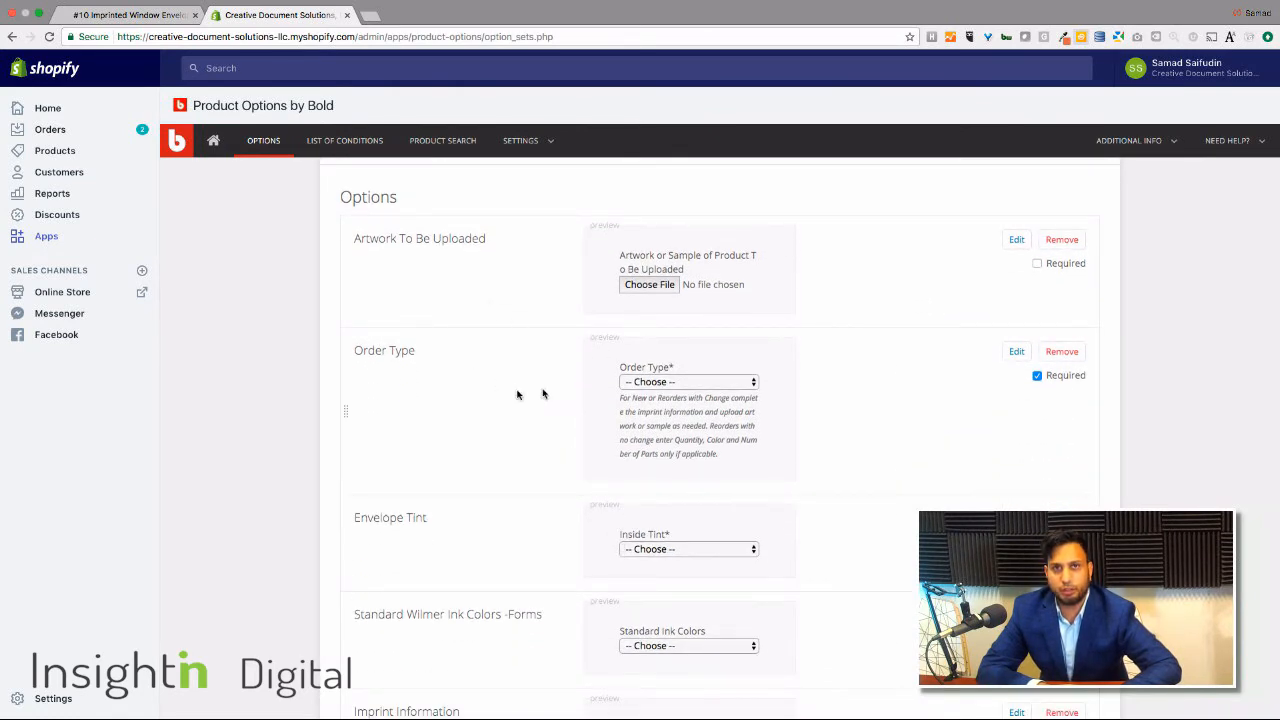
scroll(down, 3)
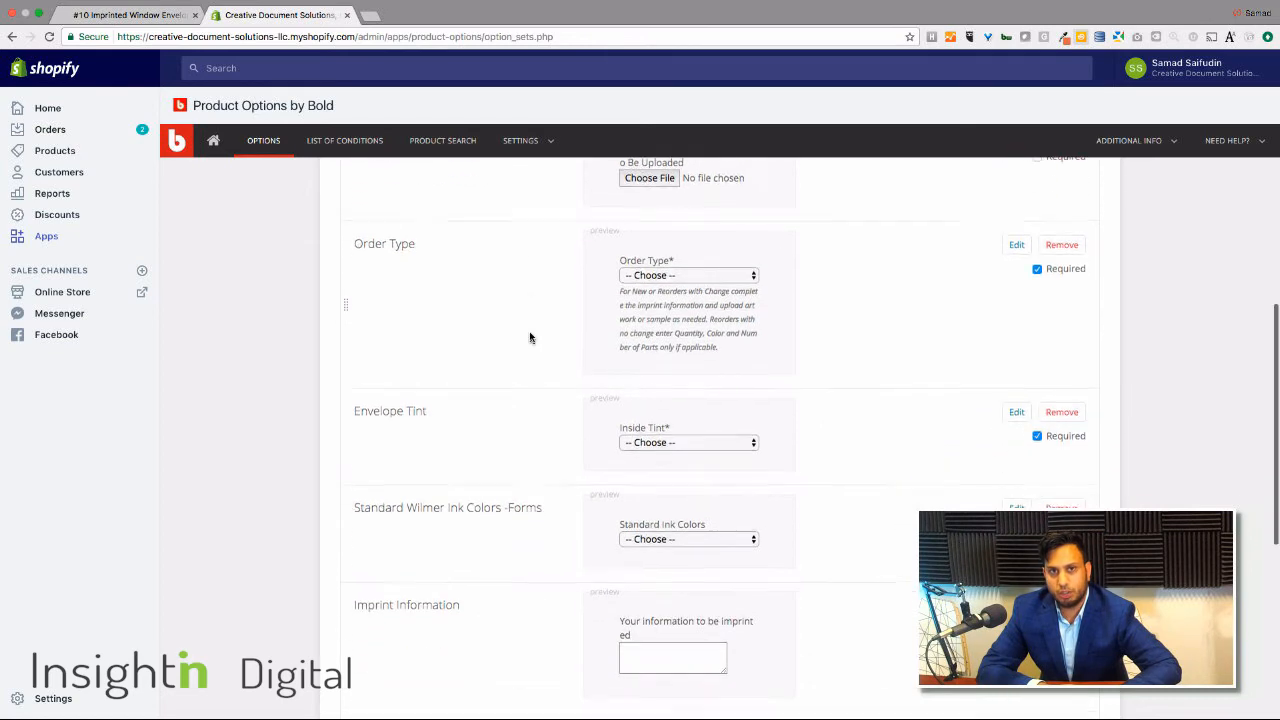
scroll(up, 3)
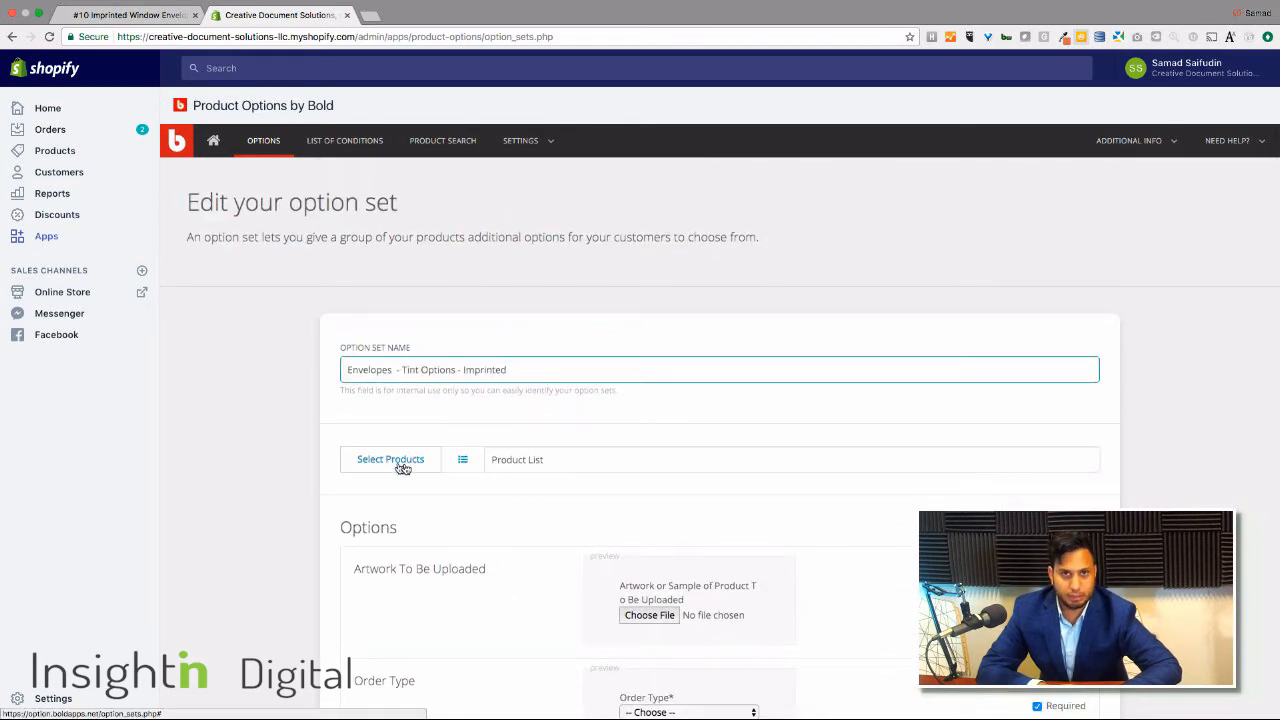
mouse_move(884, 627)
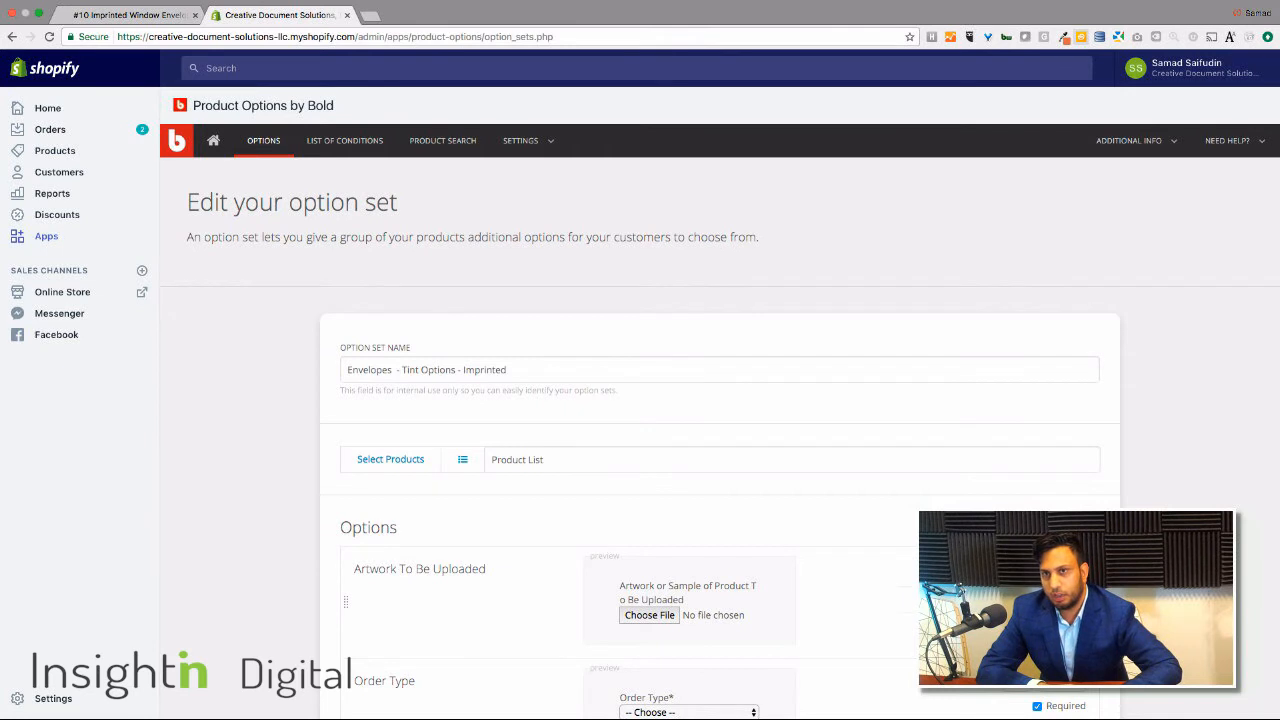
click(419, 568)
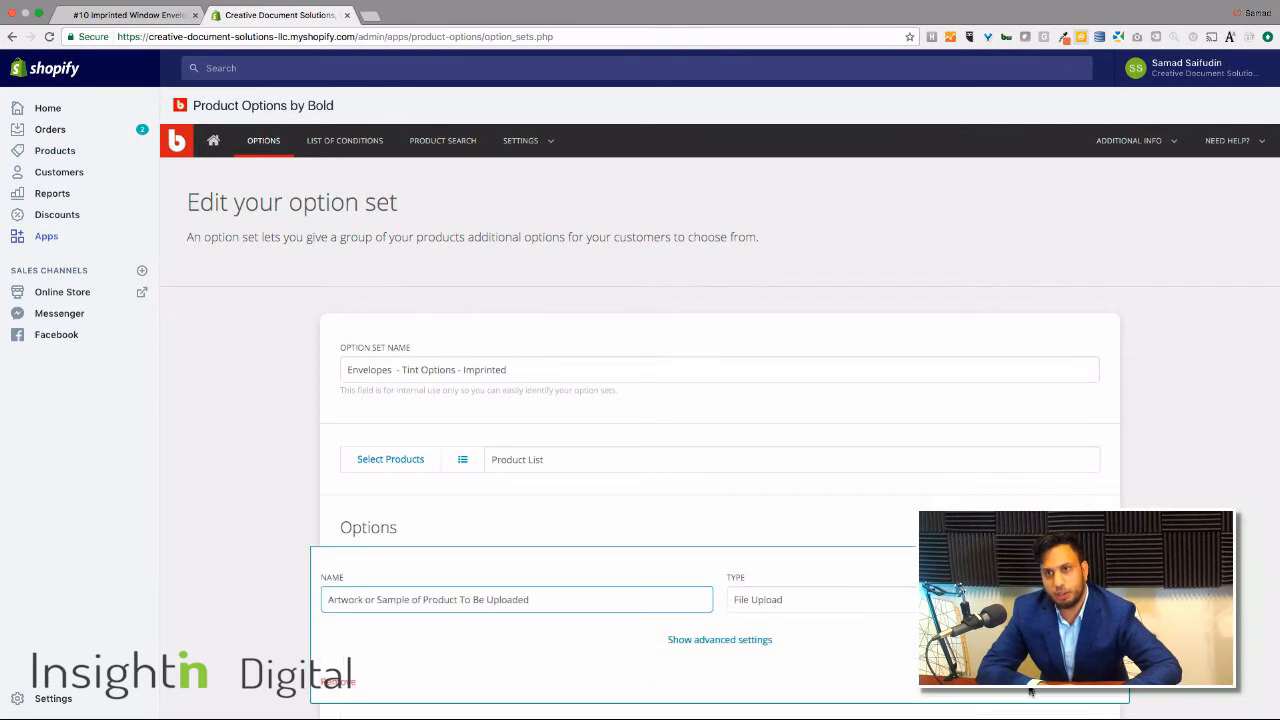
scroll(down, 3)
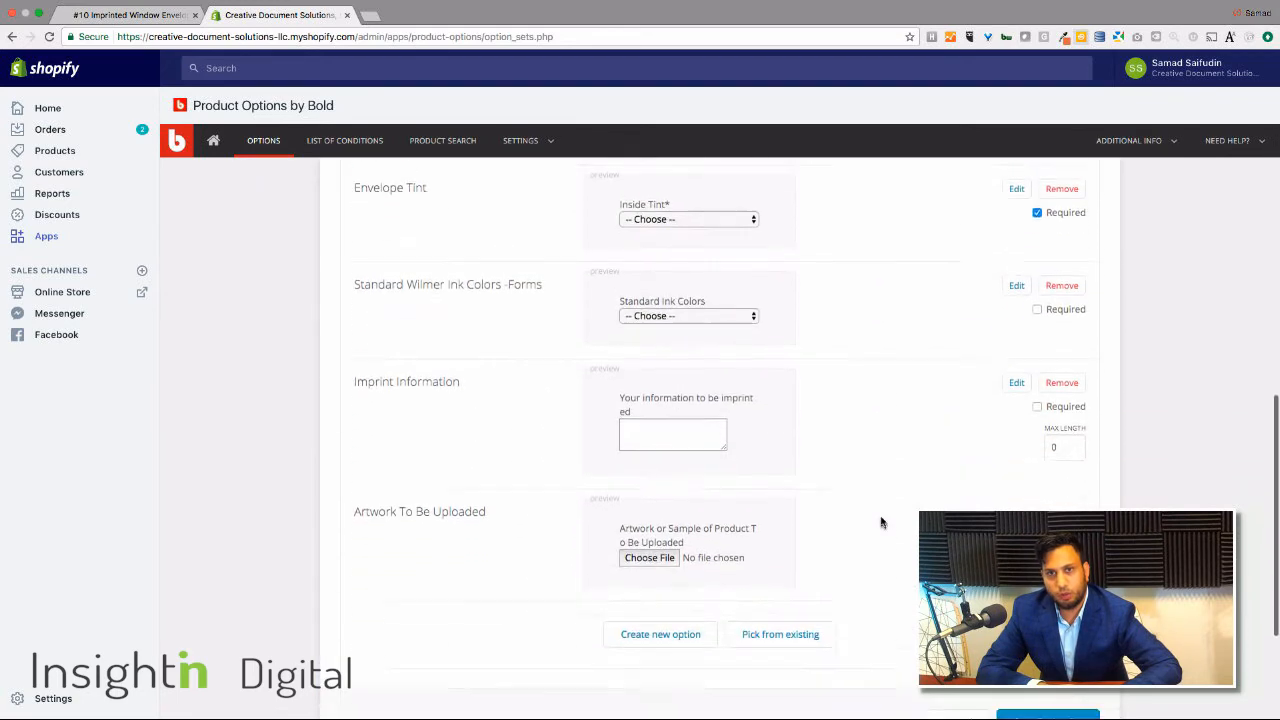
scroll(down, 3)
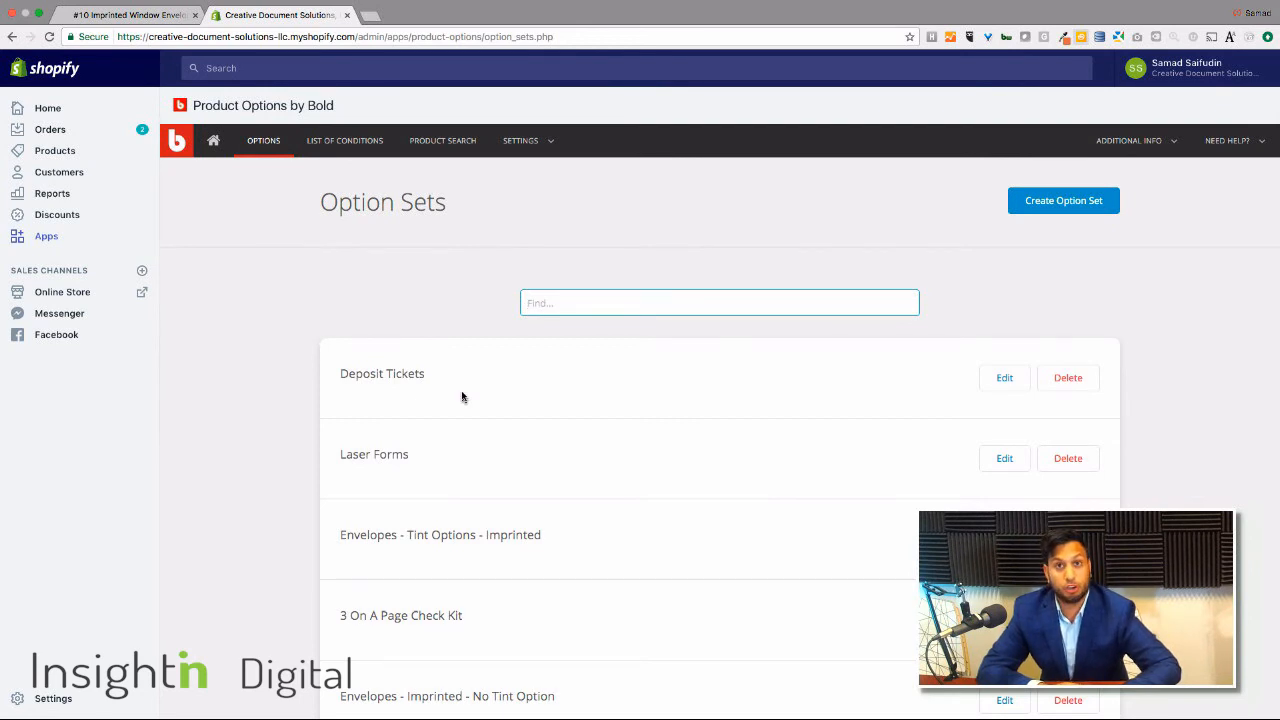
mouse_move(588, 362)
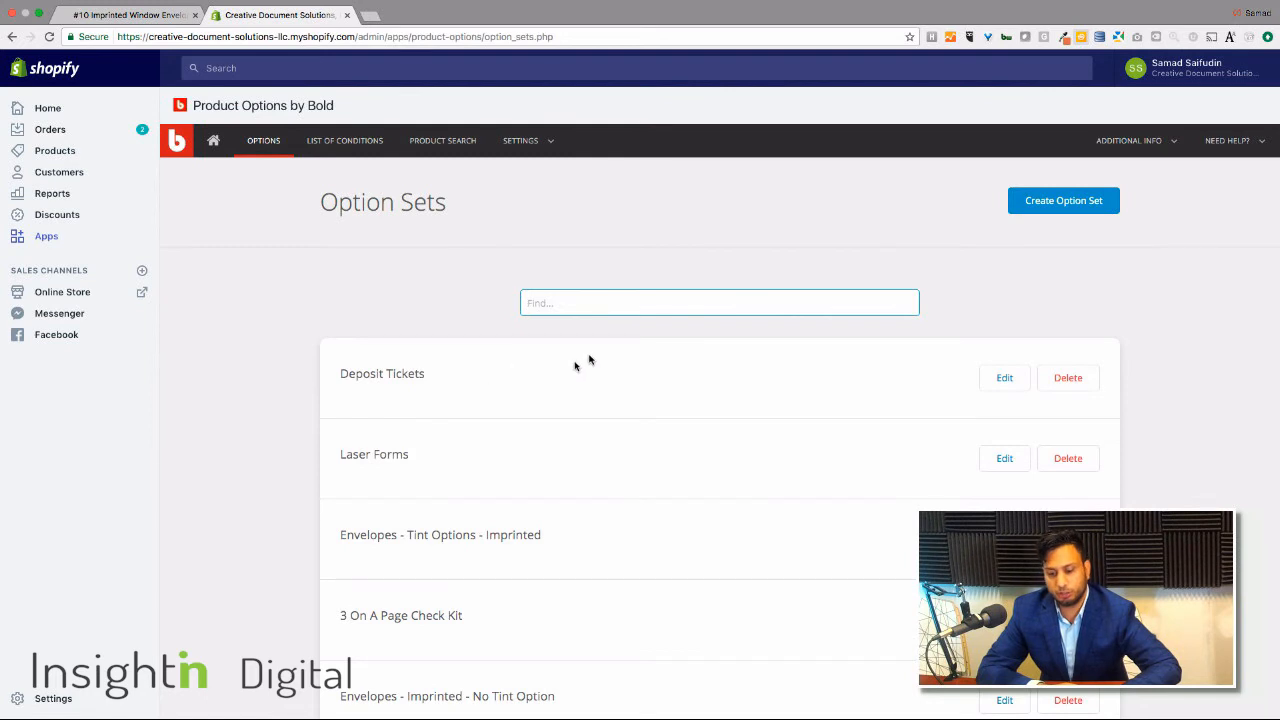
mouse_move(305, 277)
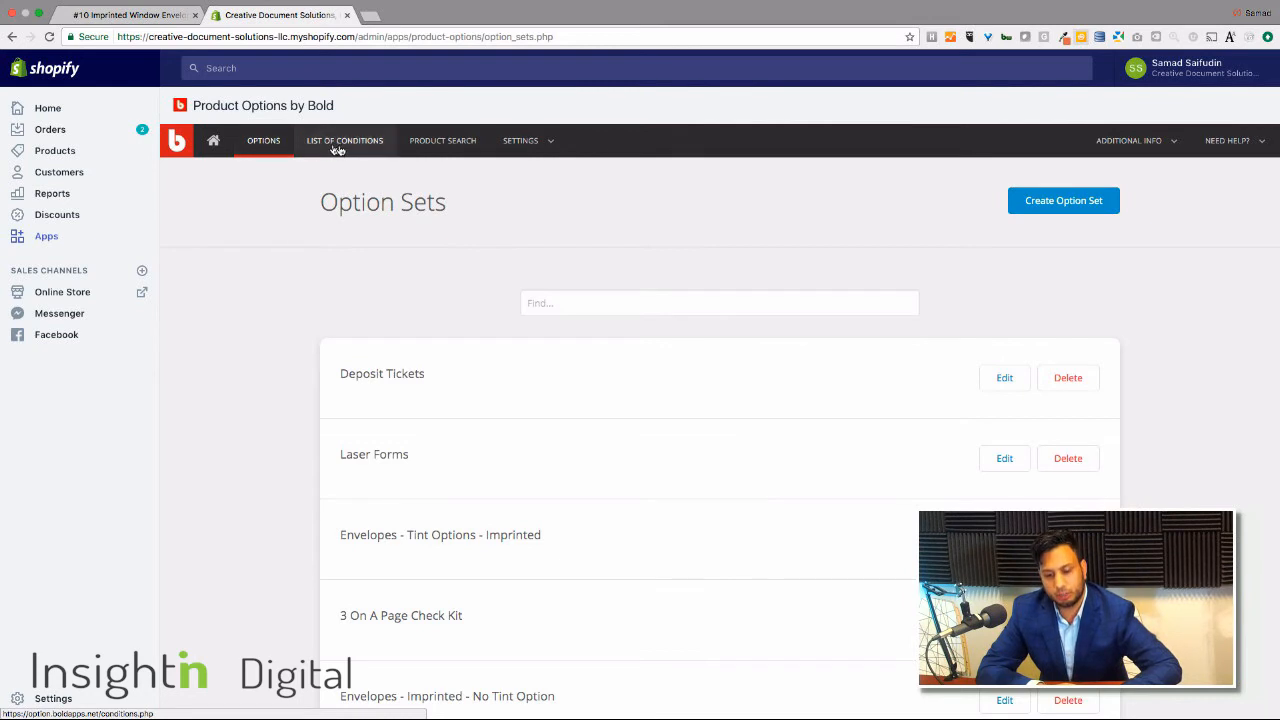
Go to the List of Conditions page in Bold Product Options
click(345, 140)
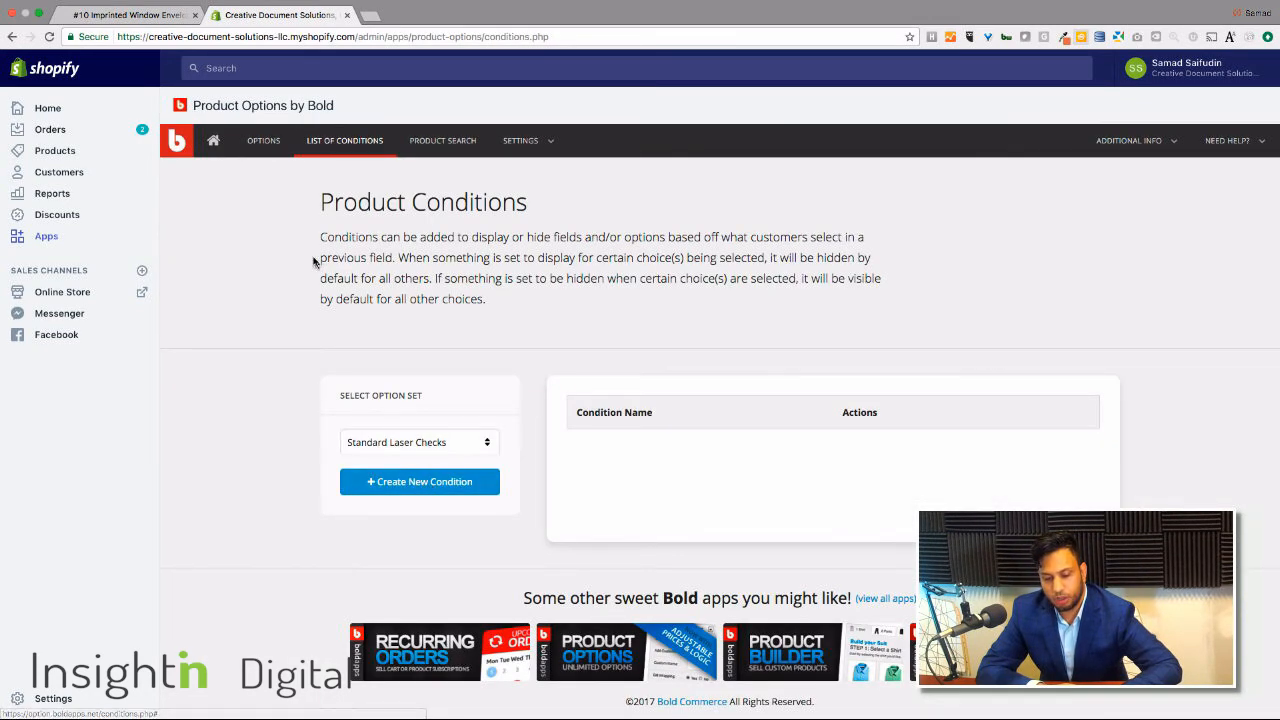
mouse_move(379, 430)
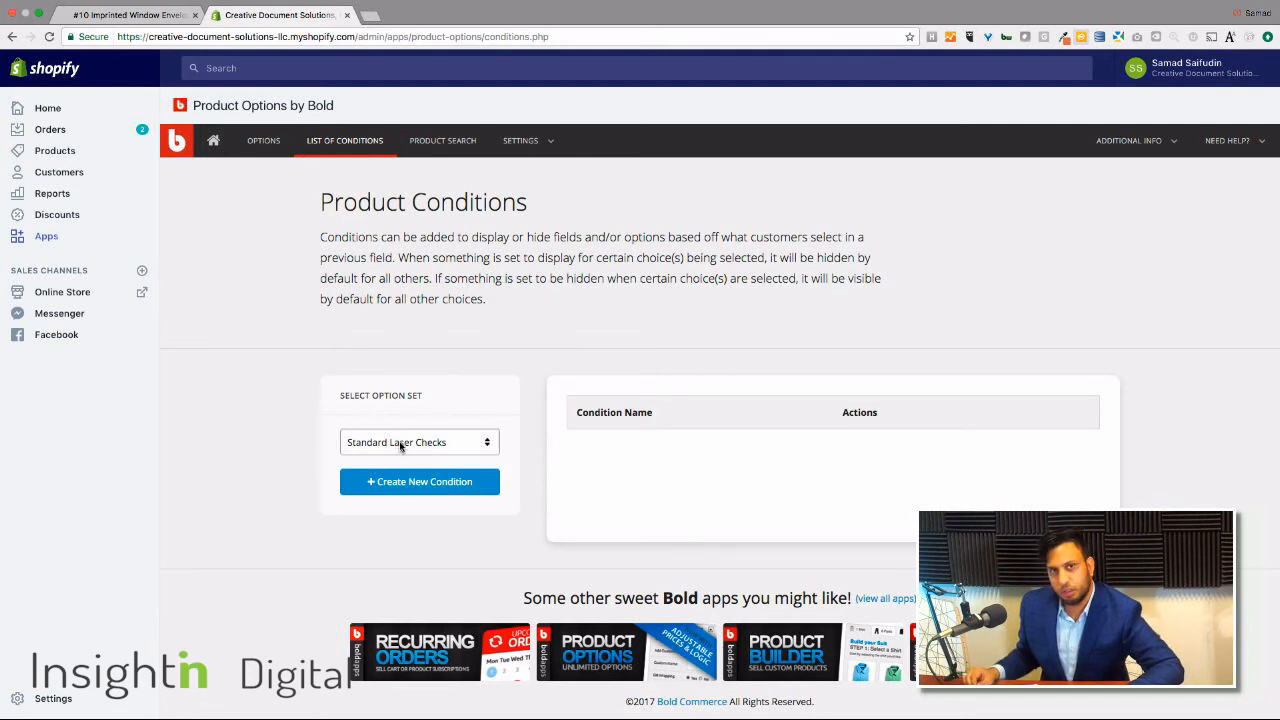
click(419, 481)
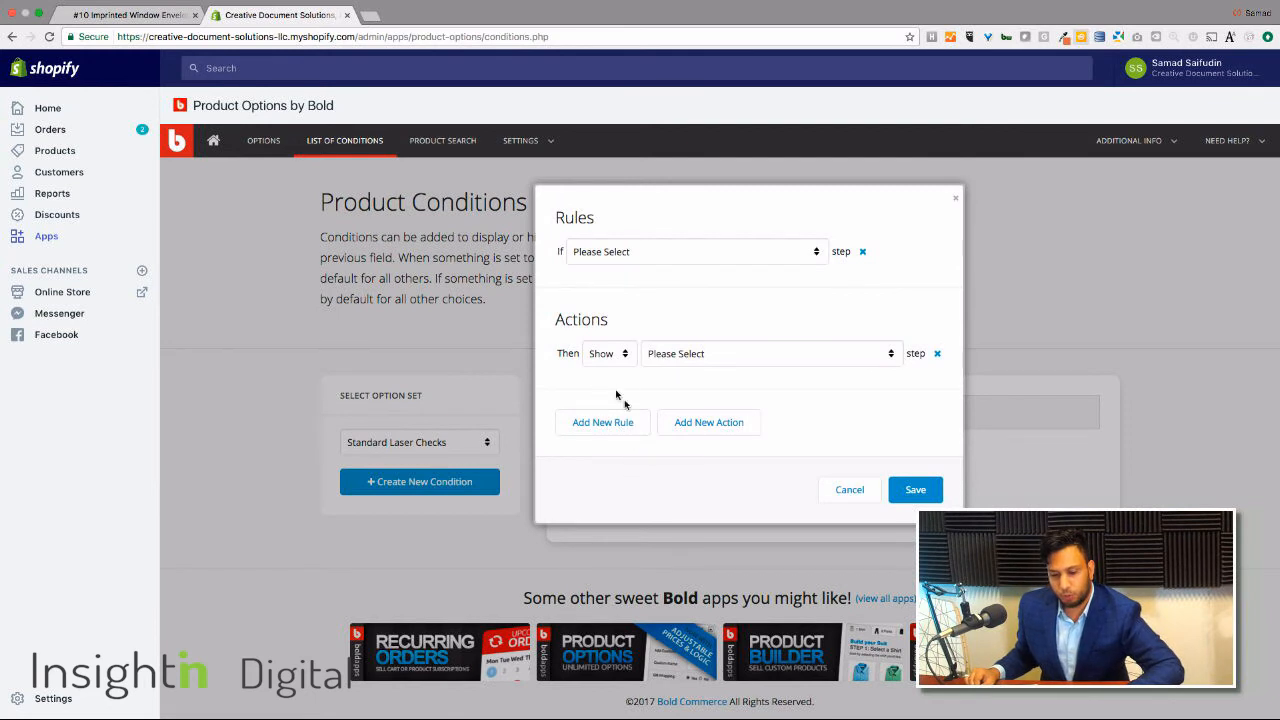
mouse_move(618, 299)
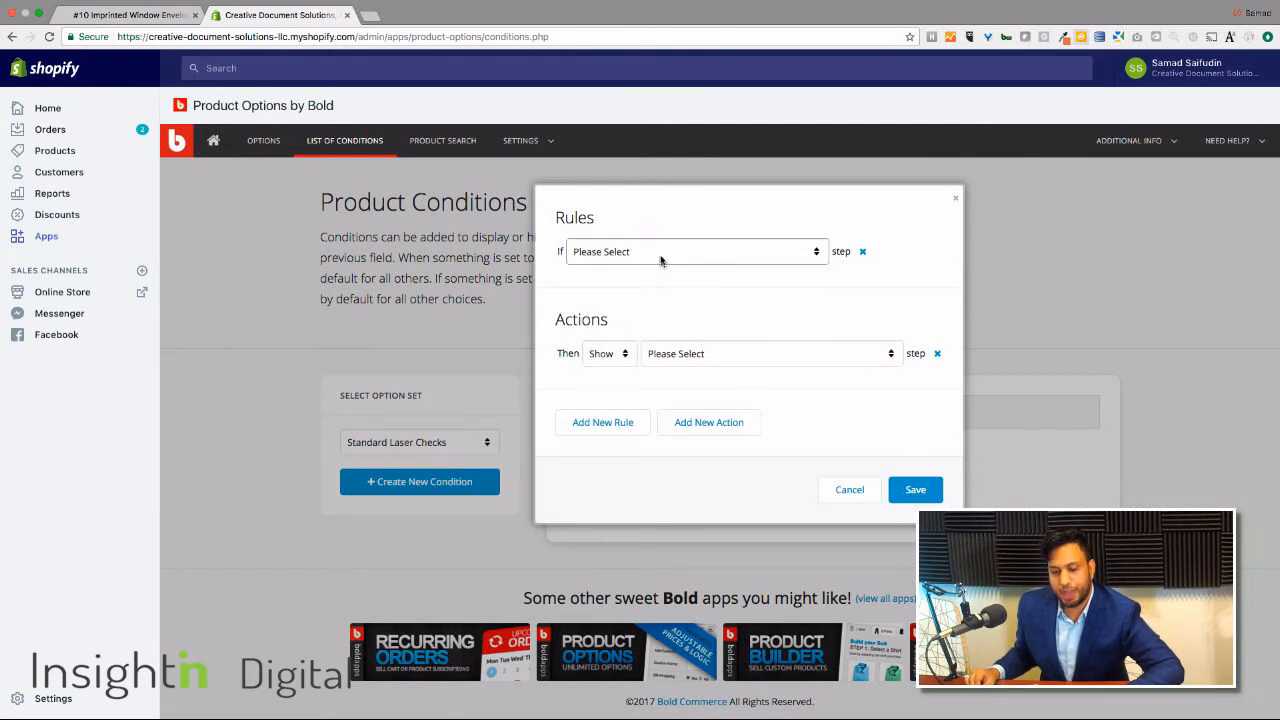
click(695, 251)
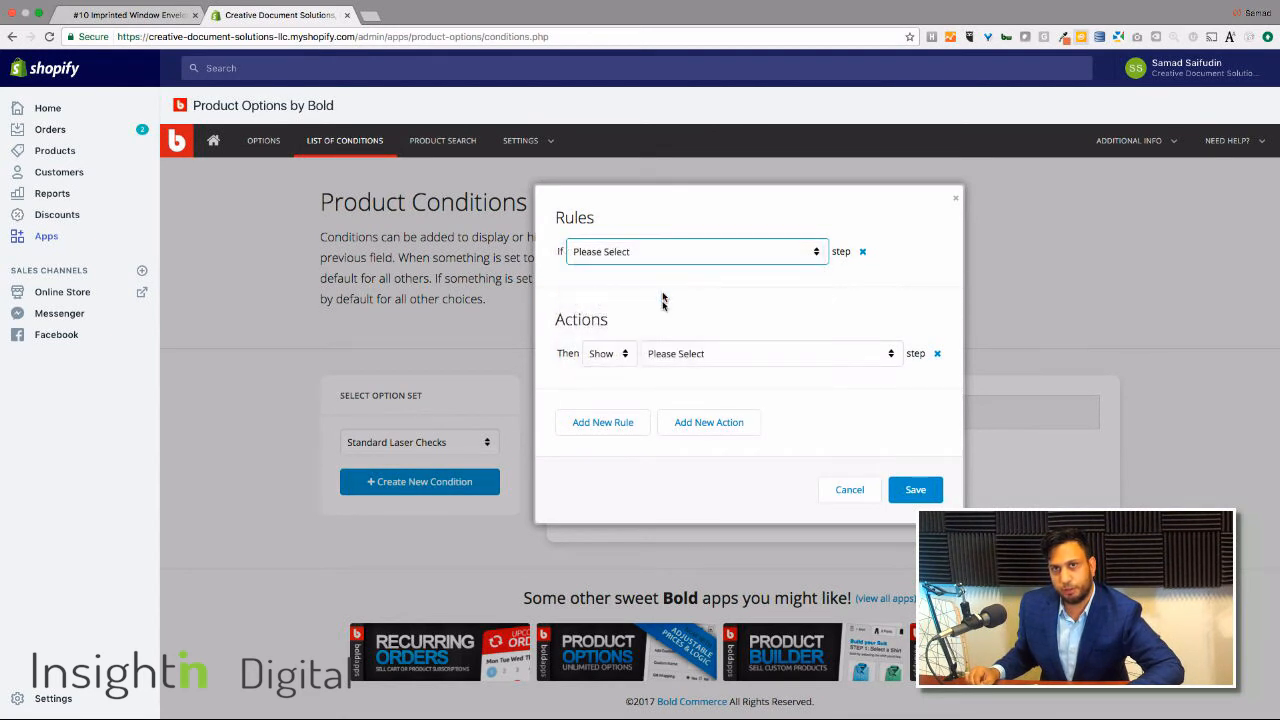
click(608, 353)
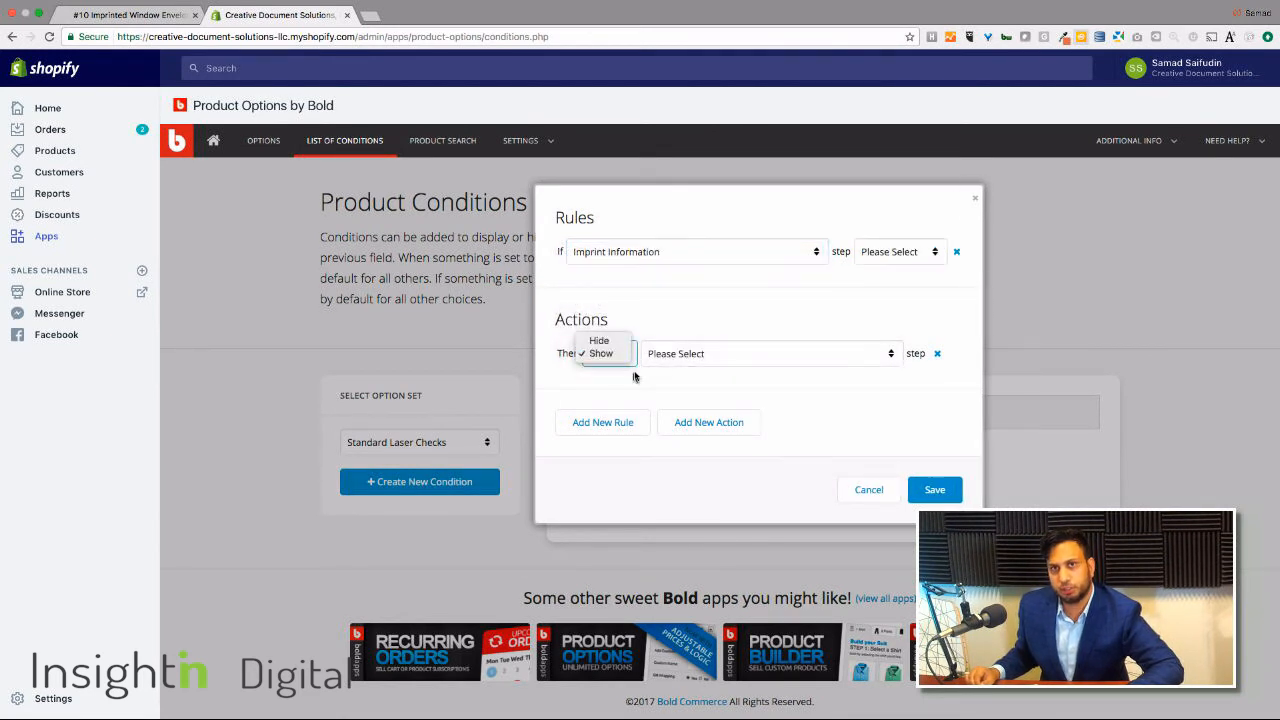
click(765, 353)
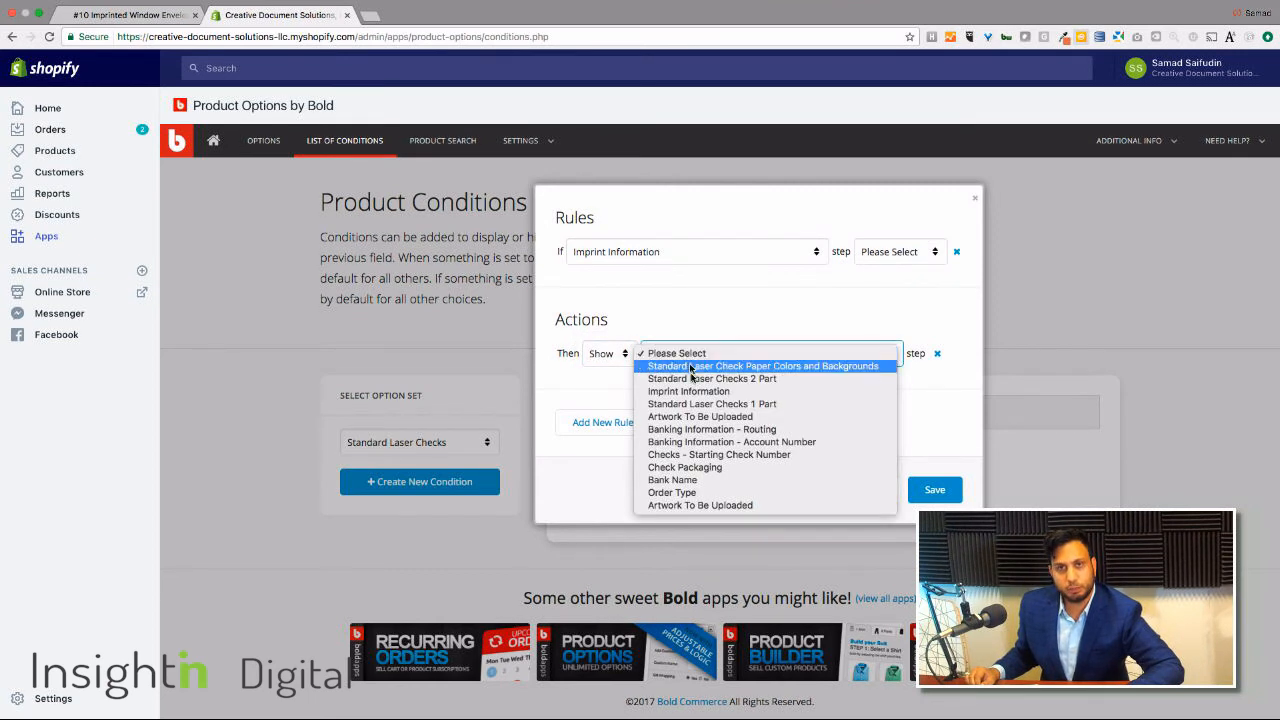
click(731, 441)
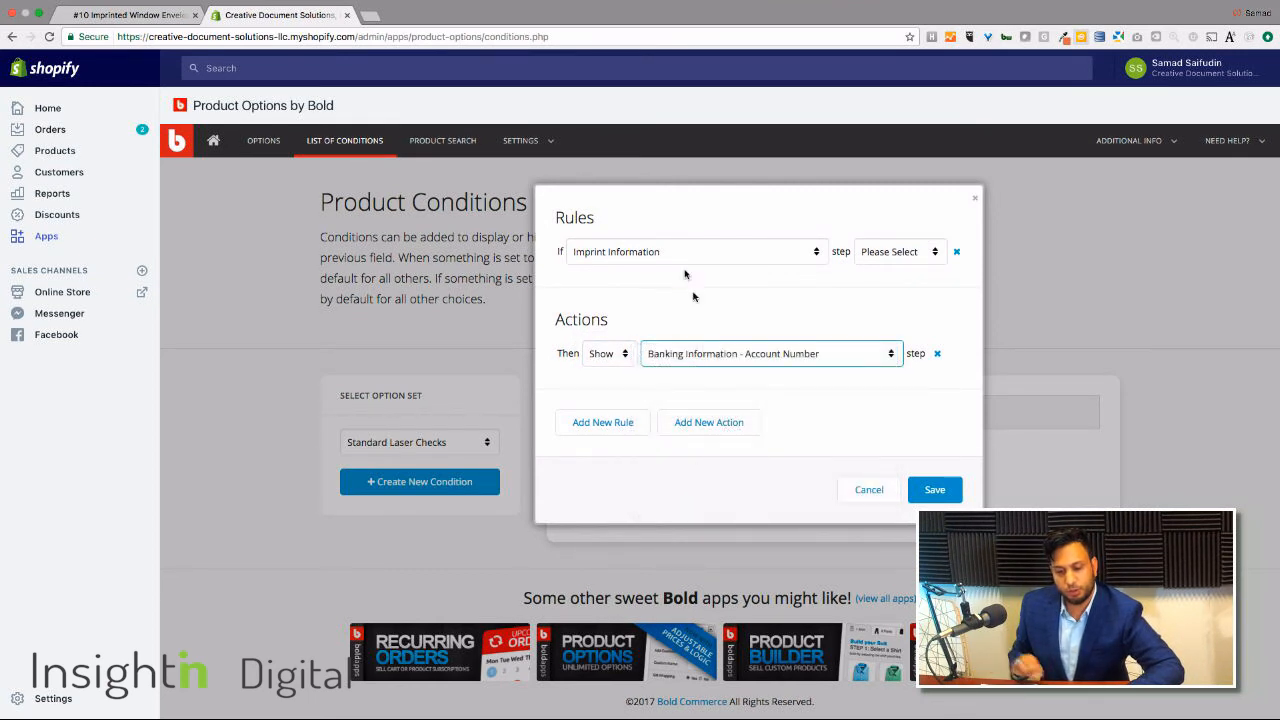
click(868, 489)
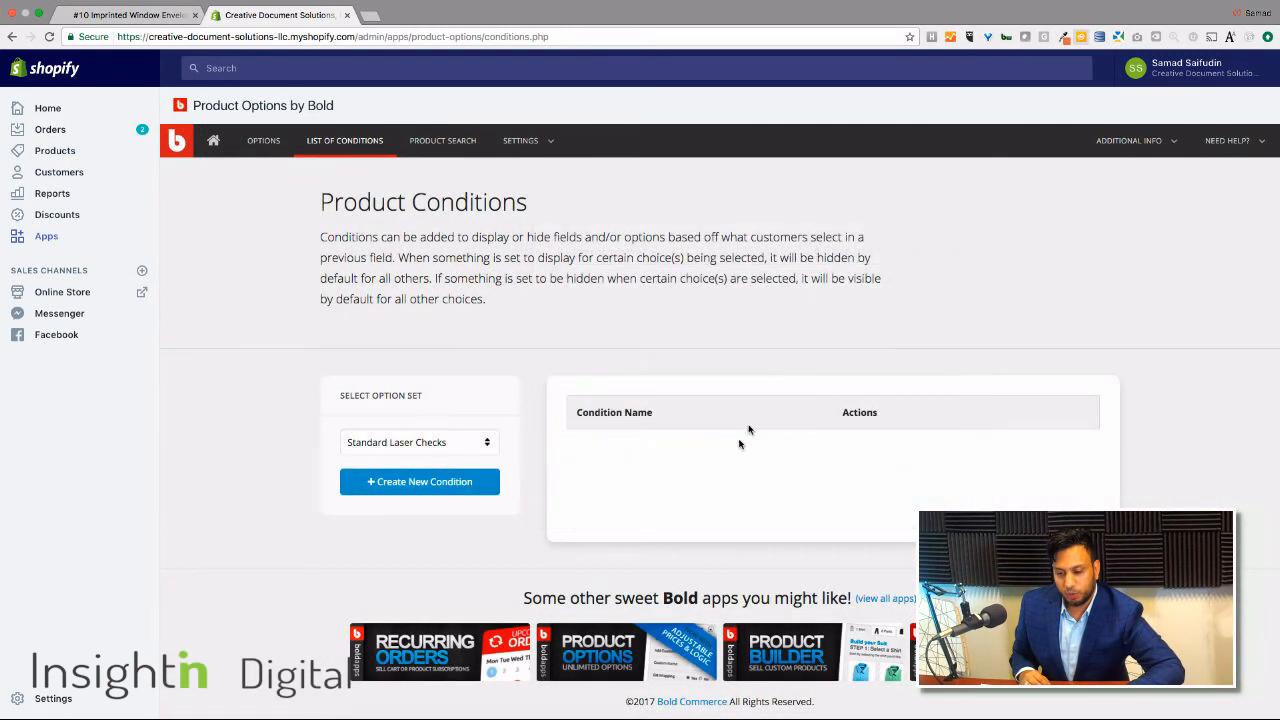
mouse_move(320, 90)
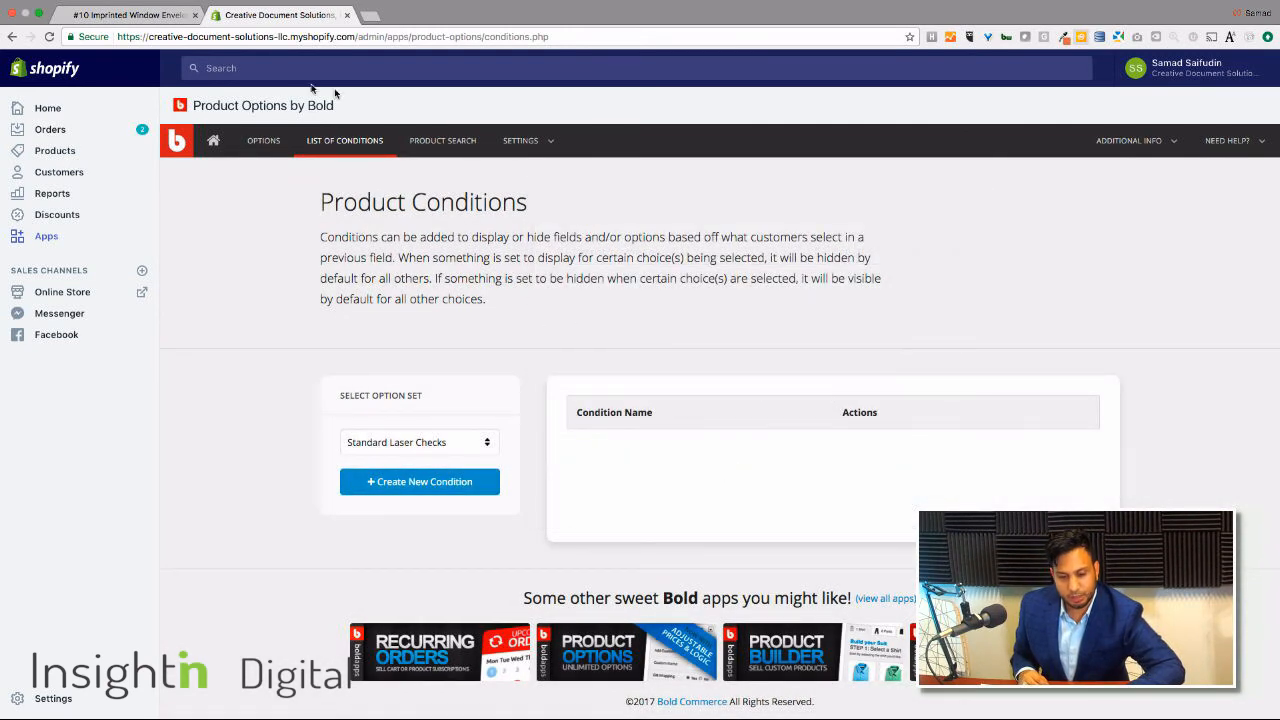
mouse_move(232, 54)
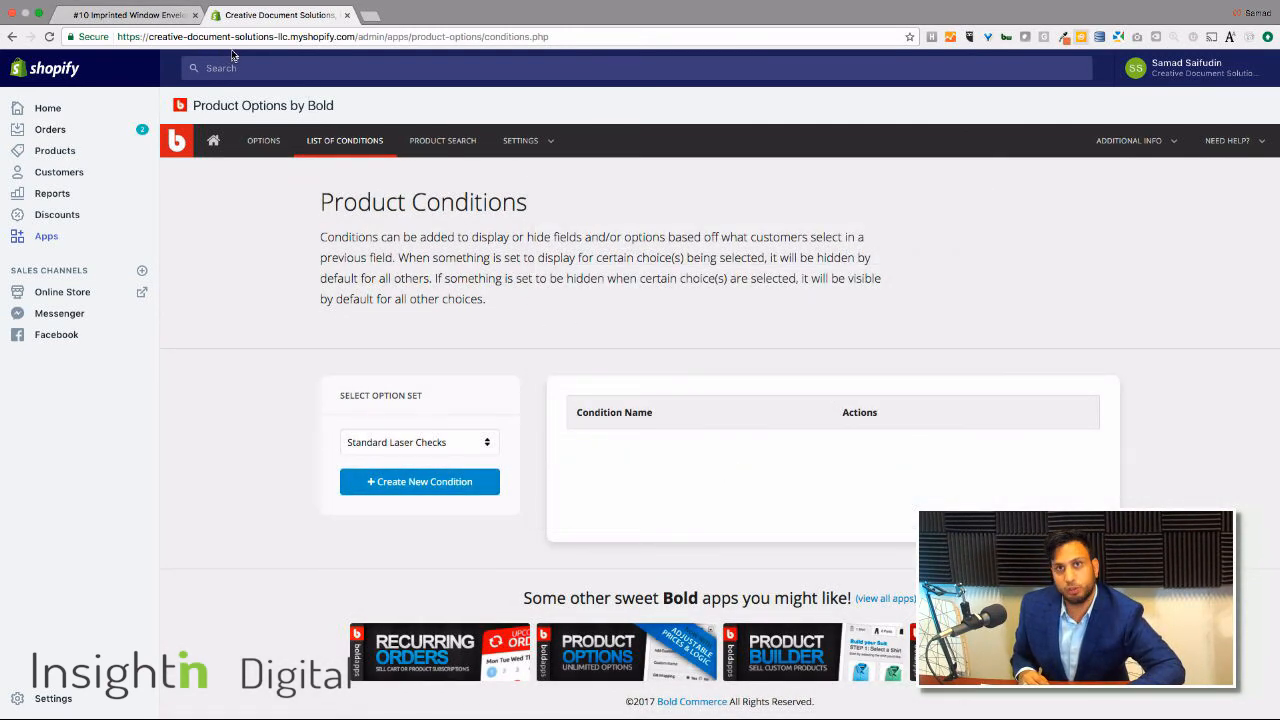